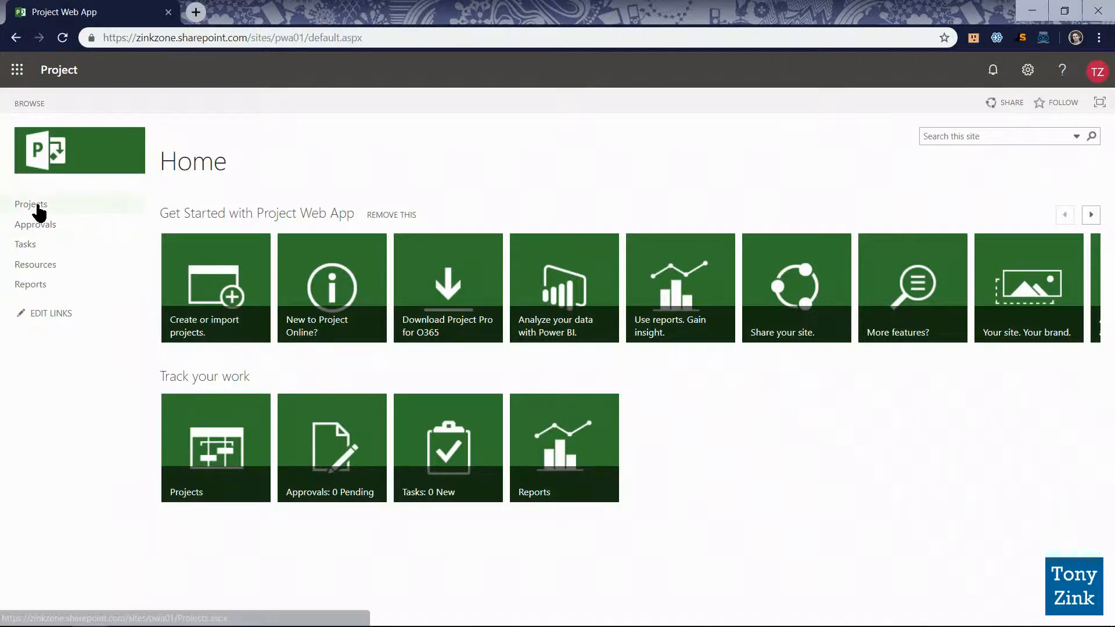
Step: Go to the Project Center from the Quick Launch Projects link
{"action": "left_click", "coordinate": [32, 206]}
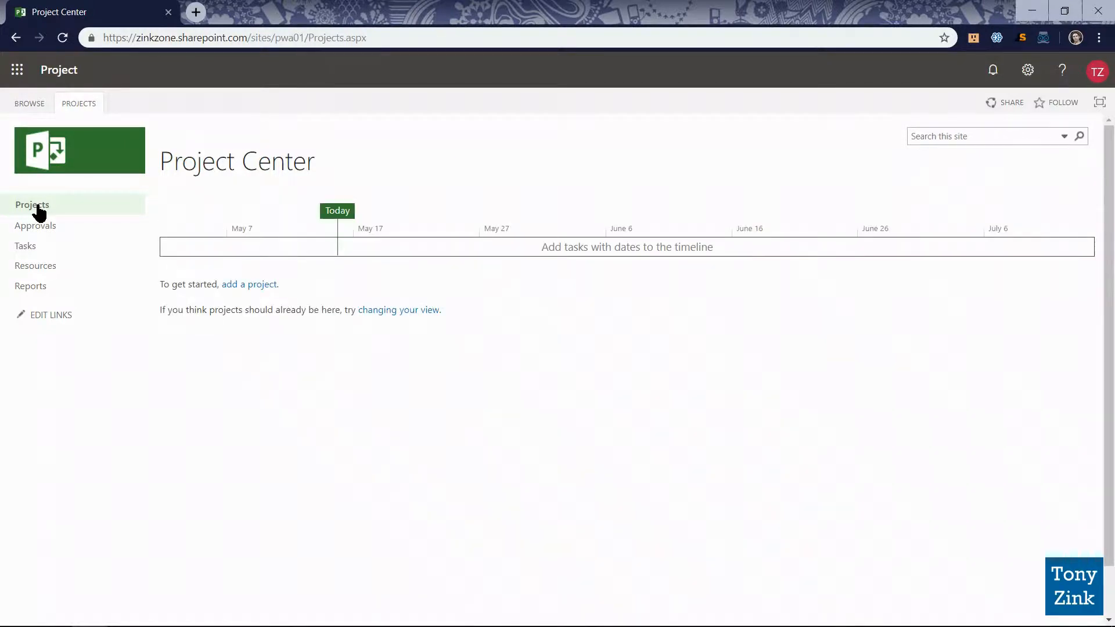
Step: On the PROJECTS ribbon, view the New menu's types: Project Professional, SharePoint tasks list, enterprise project
{"action": "left_click", "coordinate": [79, 103]}
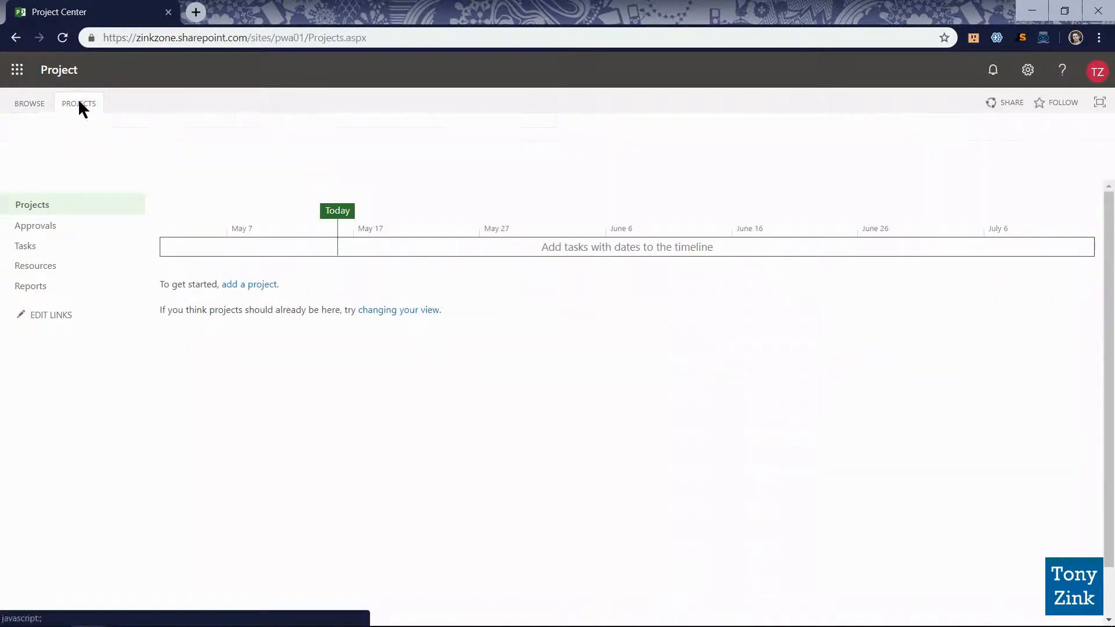
{"action": "left_click", "coordinate": [79, 103]}
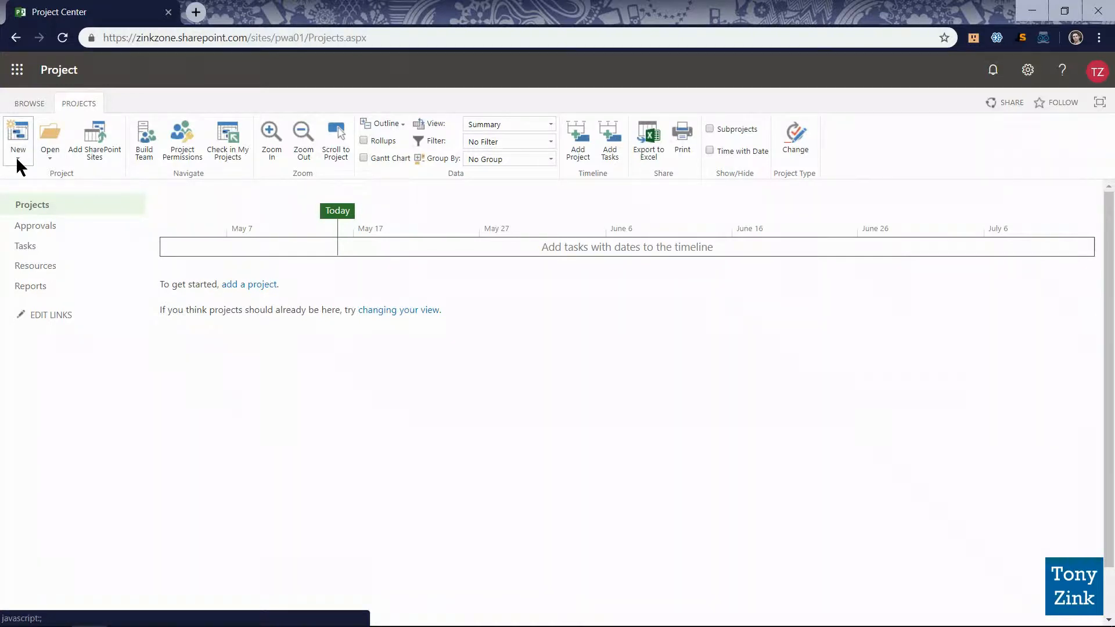
{"action": "left_click", "coordinate": [18, 136]}
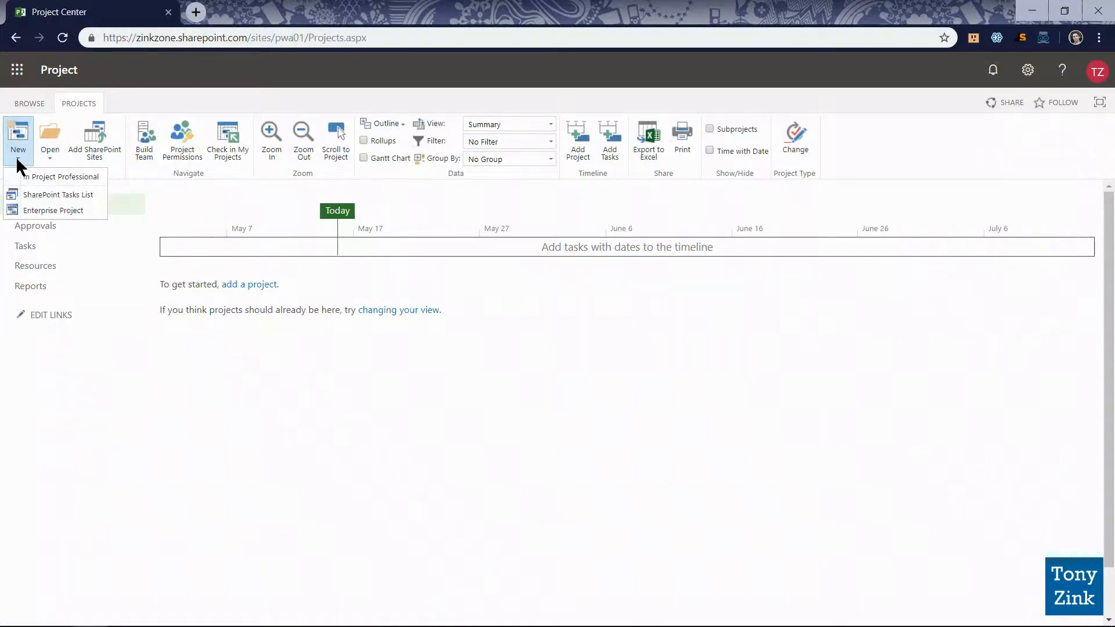
{"action": "mouse_move", "coordinate": [45, 210]}
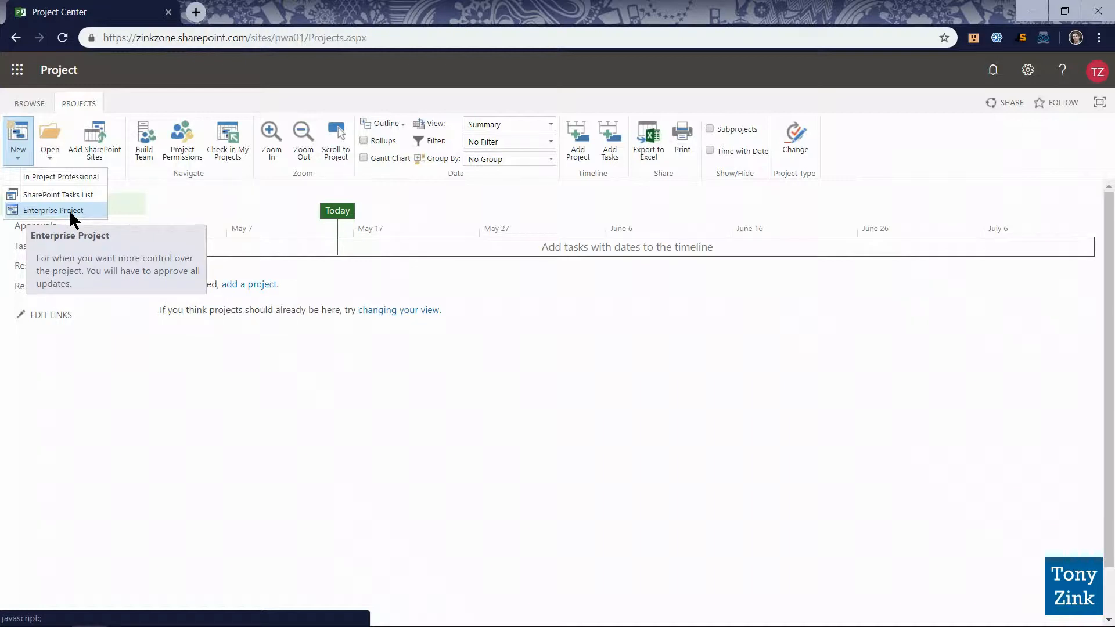
{"action": "mouse_move", "coordinate": [92, 223]}
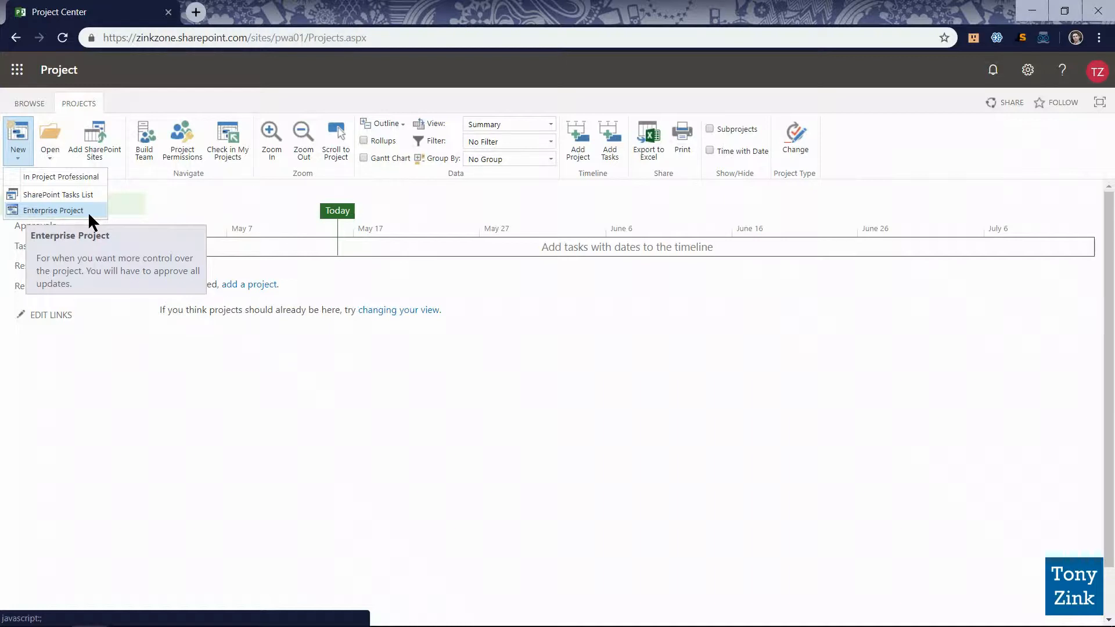
{"action": "mouse_move", "coordinate": [57, 194]}
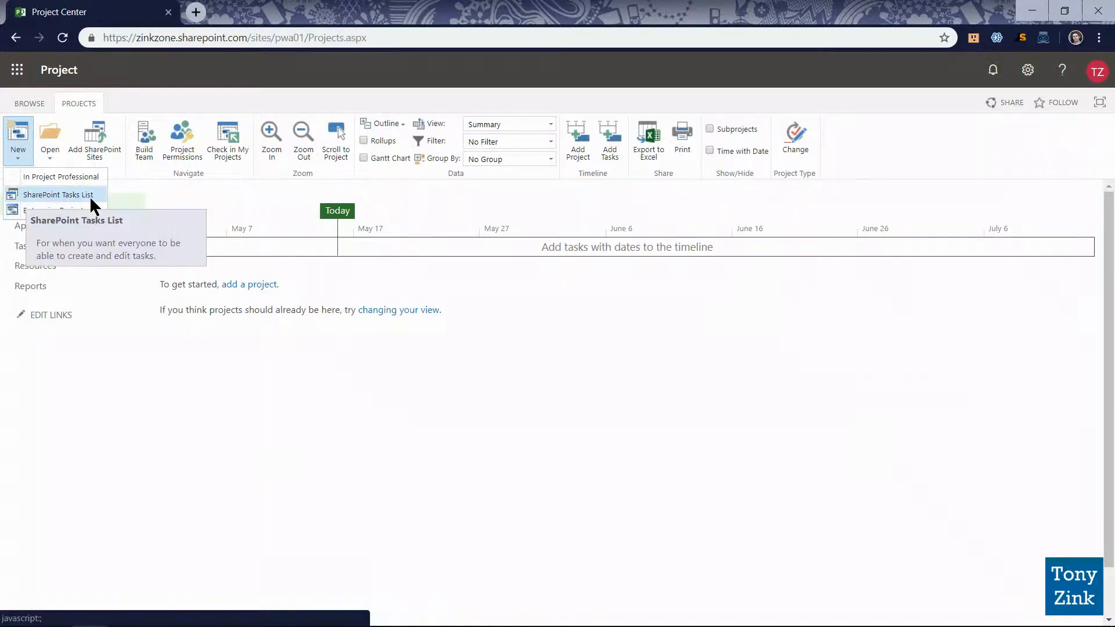
{"action": "mouse_move", "coordinate": [68, 210]}
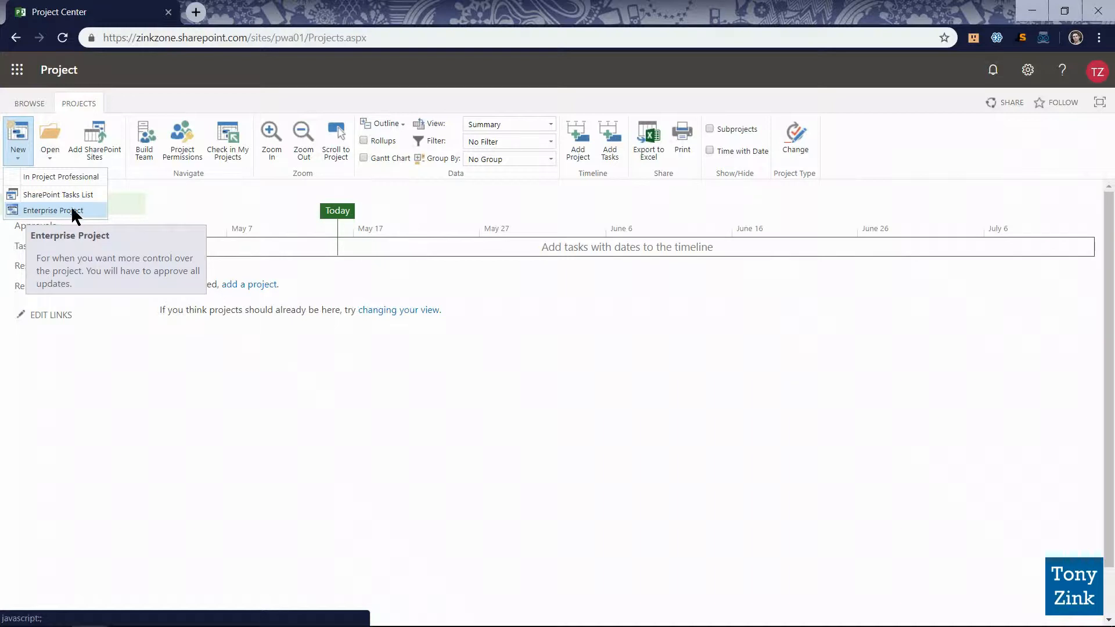
{"action": "mouse_move", "coordinate": [90, 222]}
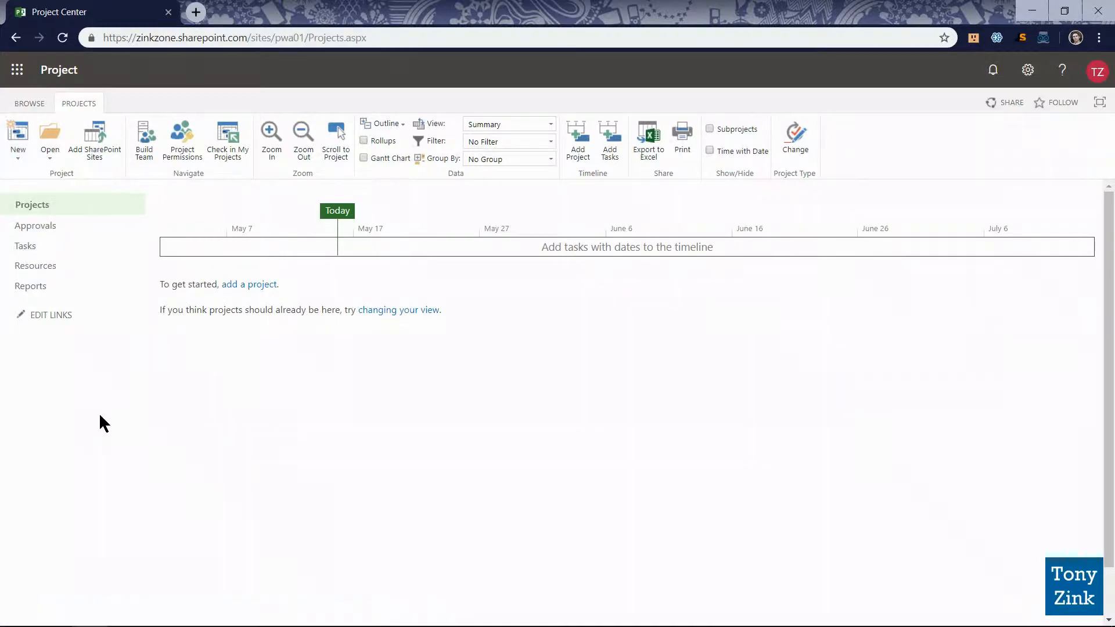
{"action": "mouse_move", "coordinate": [882, 226]}
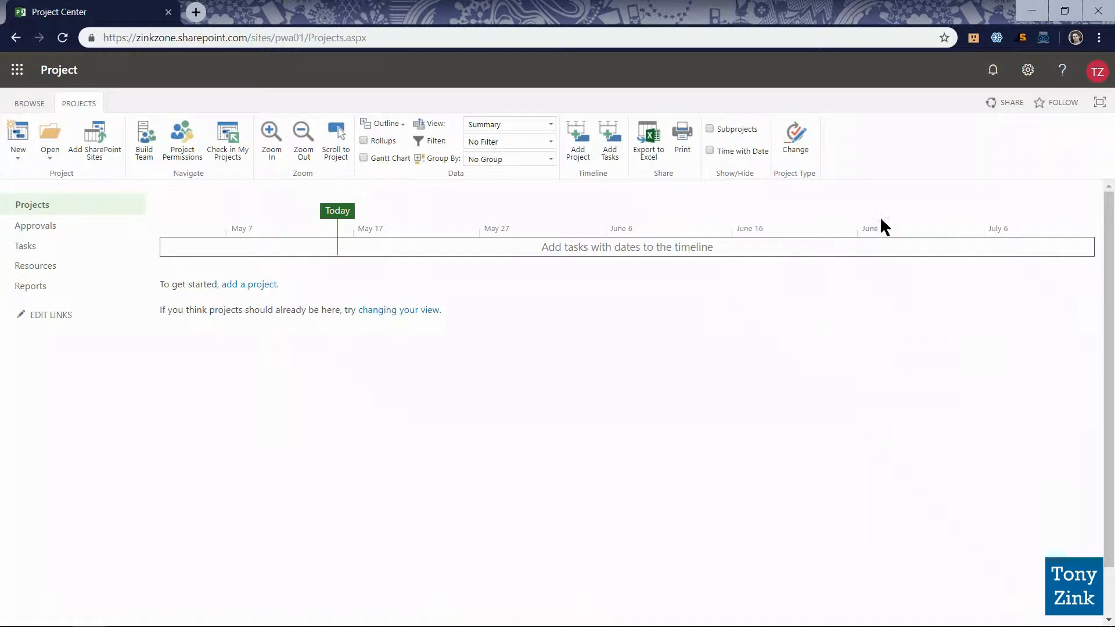
{"action": "mouse_move", "coordinate": [1027, 70]}
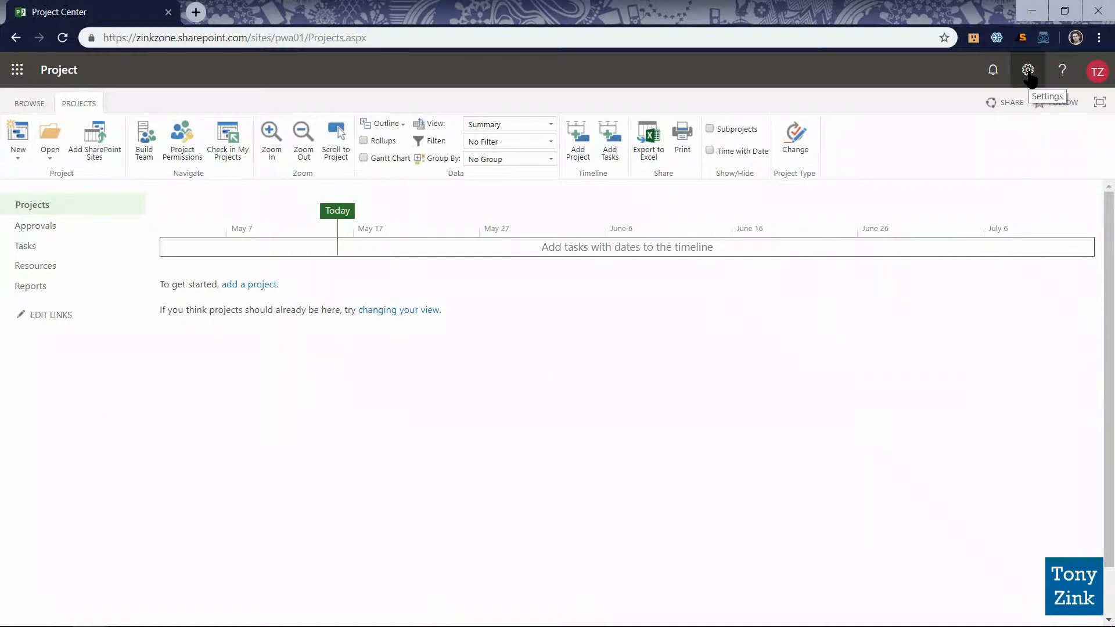
Step: Open PWA Settings from the gear menu and highlight Workflow and Project Detail Pages
{"action": "left_click", "coordinate": [1028, 70]}
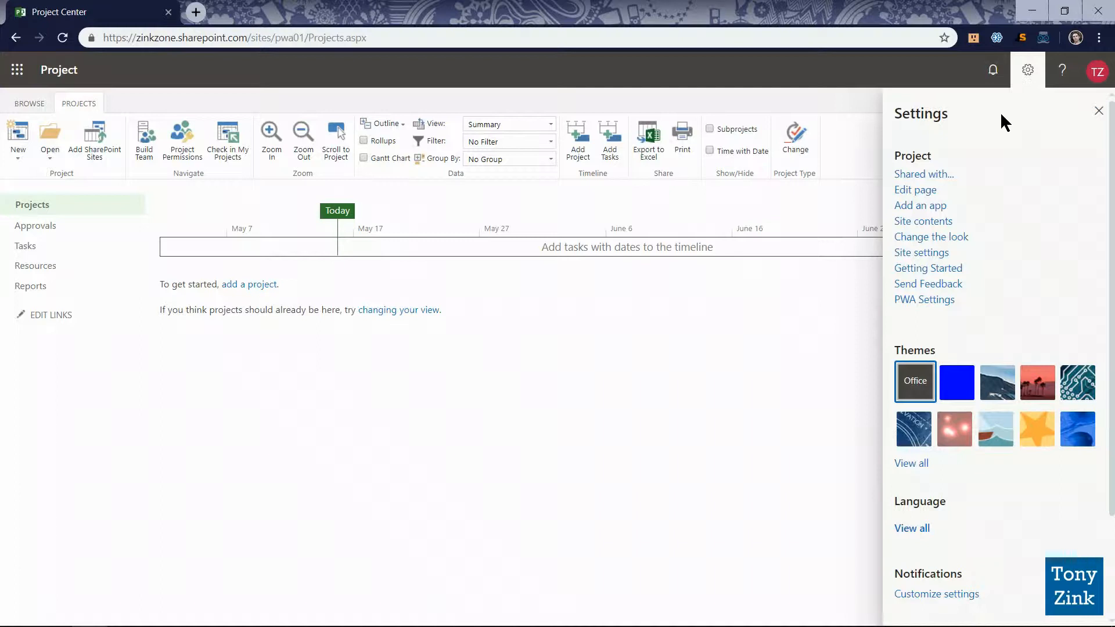
{"action": "left_click", "coordinate": [924, 300]}
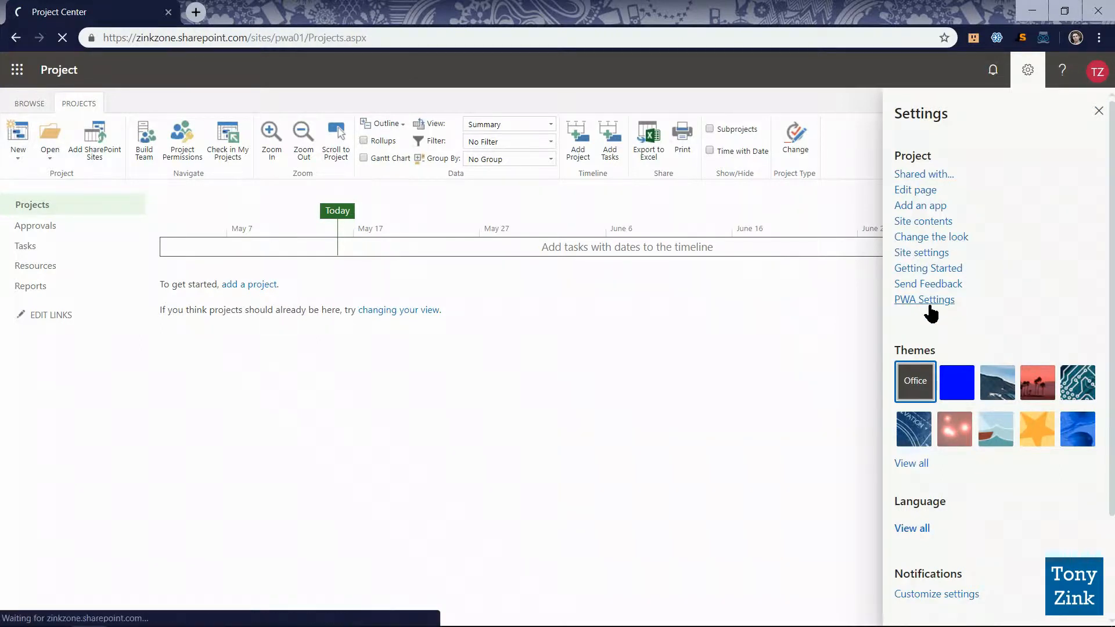
{"action": "left_click", "coordinate": [924, 299]}
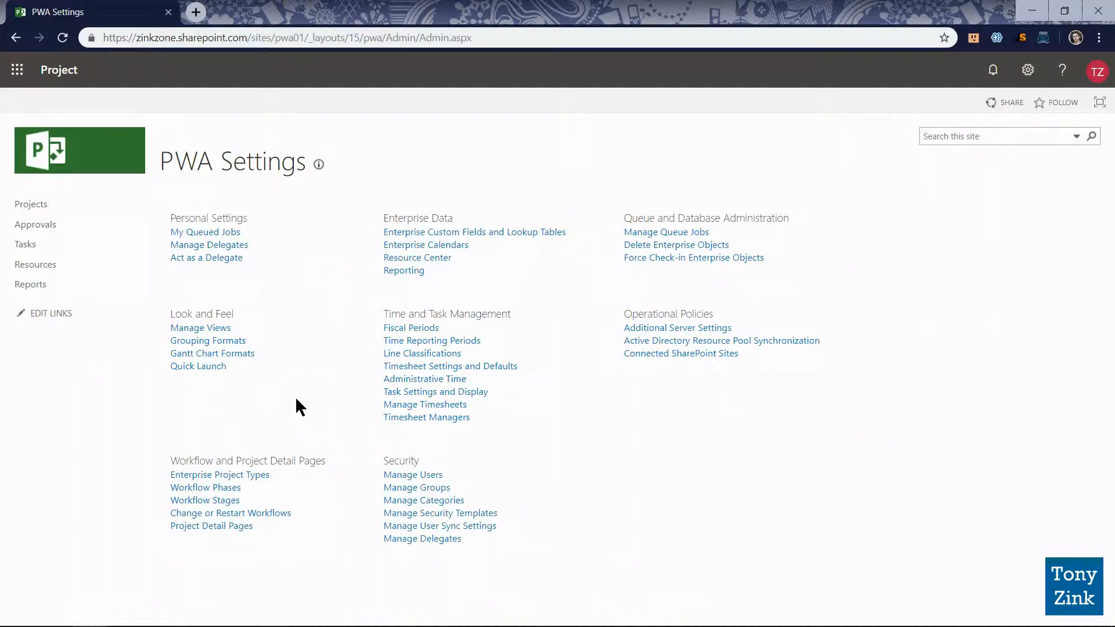
{"action": "left_click_drag", "start_coordinate": [171, 461], "coordinate": [256, 526]}
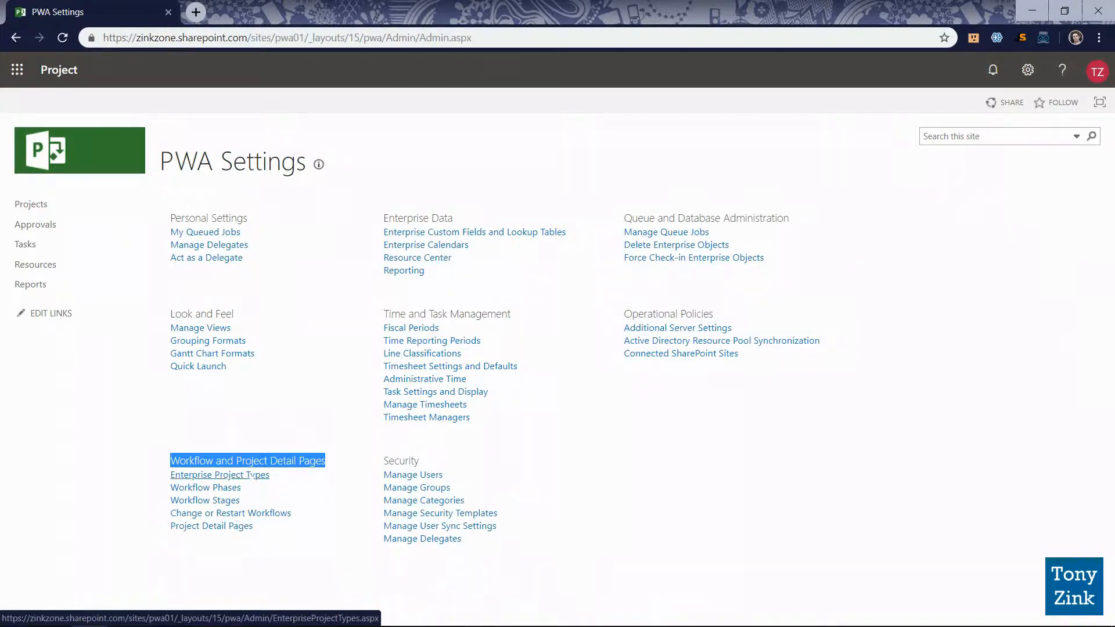
Step: Open Enterprise Project Types and select the Enterprise Project type
{"action": "left_click", "coordinate": [219, 475]}
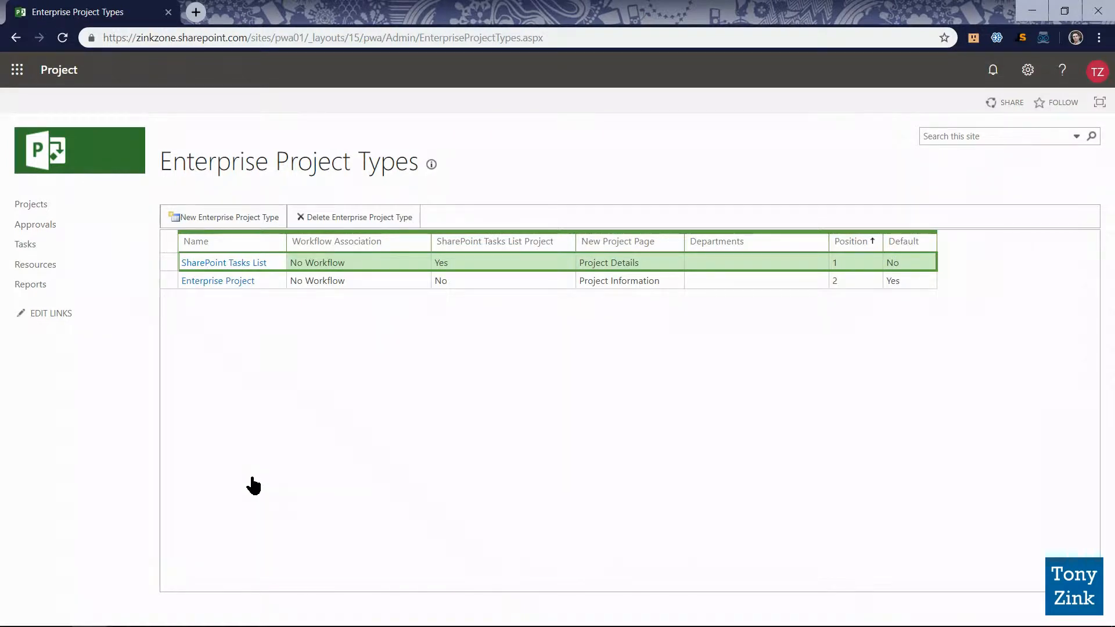
{"action": "mouse_move", "coordinate": [211, 363]}
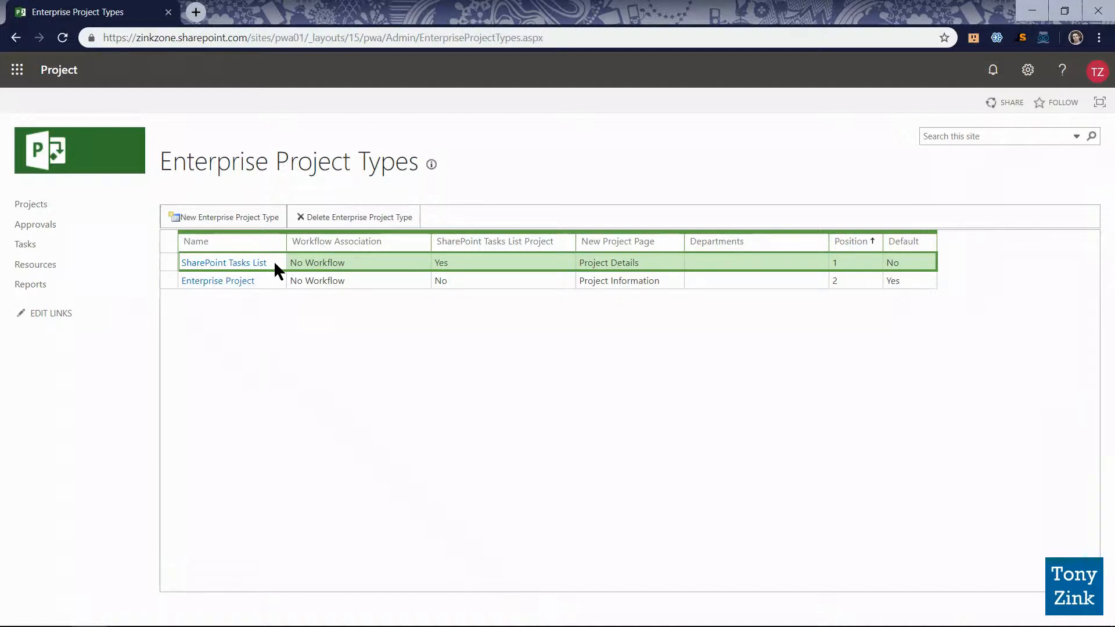
{"action": "left_click", "coordinate": [218, 281]}
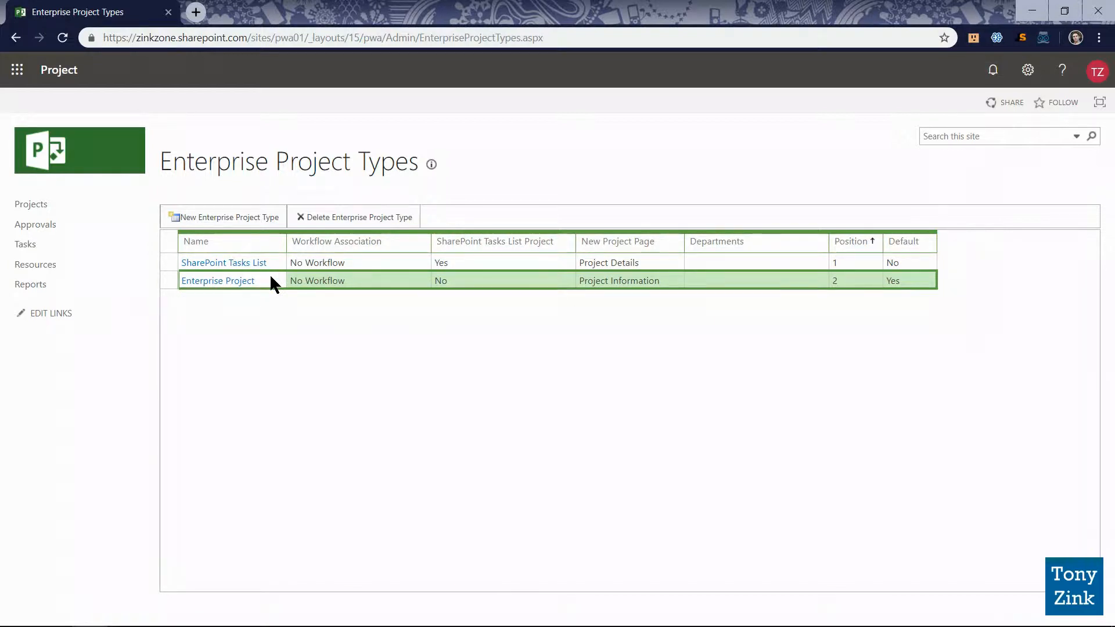
{"action": "mouse_move", "coordinate": [236, 290]}
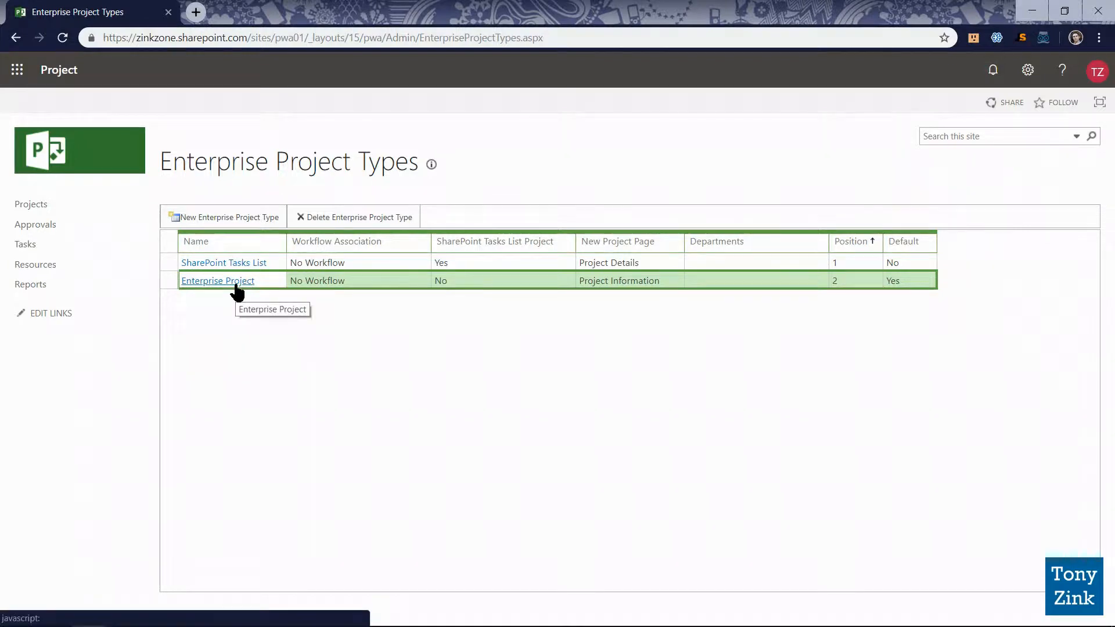
{"action": "left_click", "coordinate": [217, 280]}
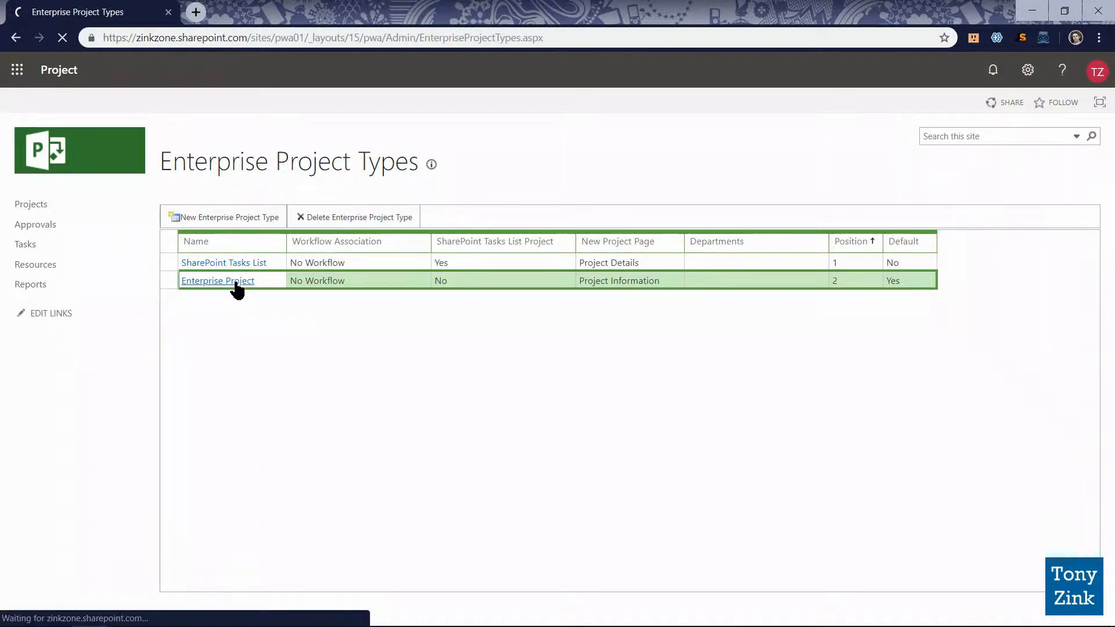
Step: Review the Enterprise Project type's name, description, project ID and site options
{"action": "left_click", "coordinate": [216, 280]}
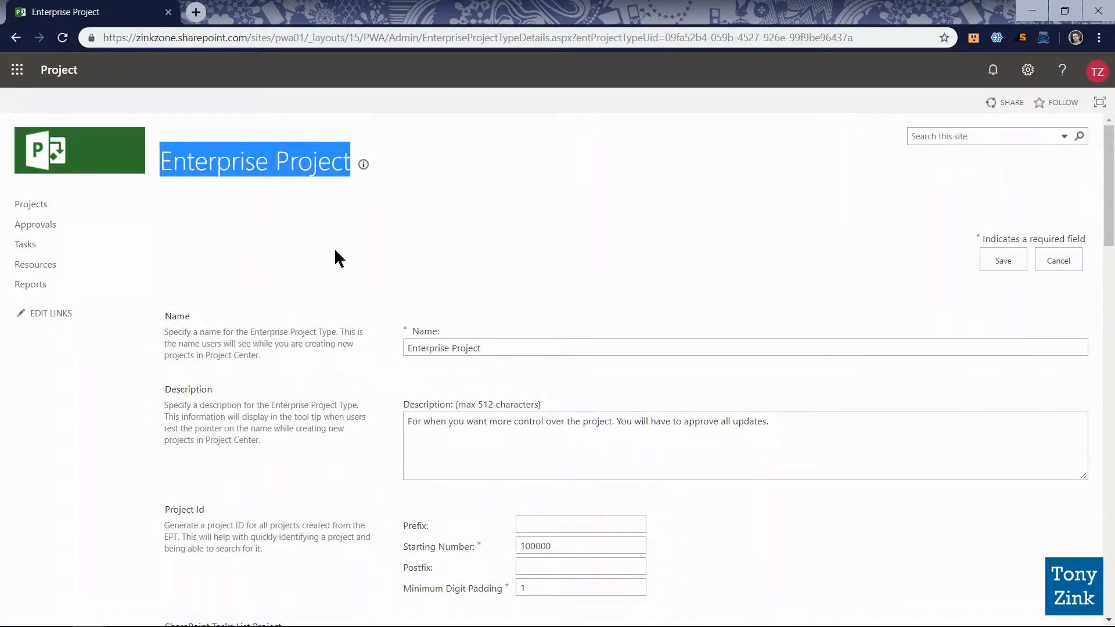
{"action": "mouse_move", "coordinate": [383, 286]}
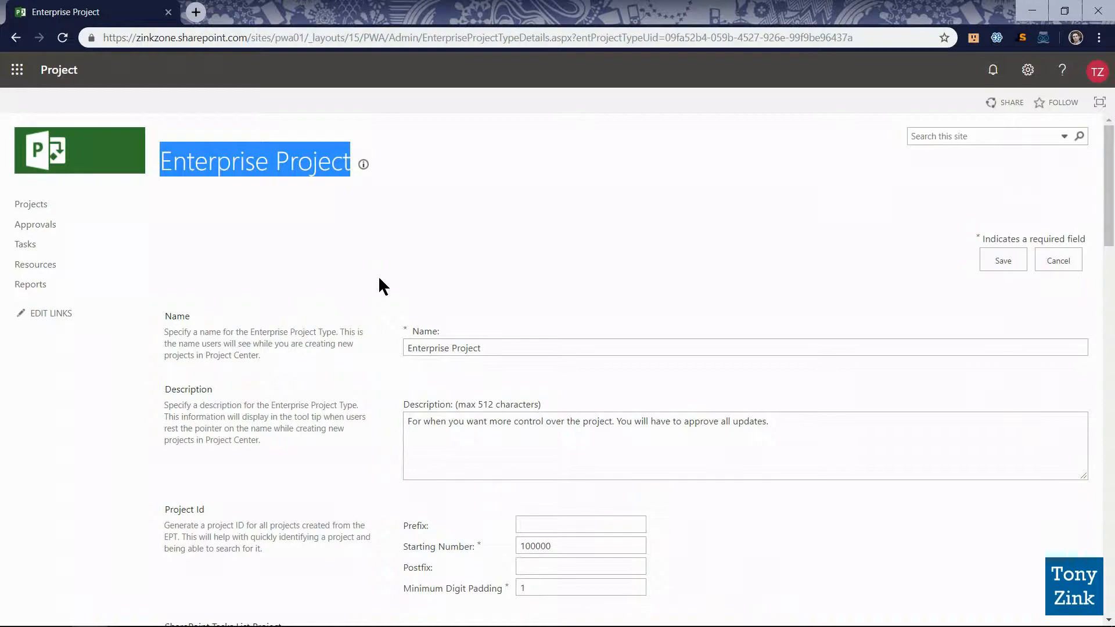
{"action": "scroll", "scroll_direction": "down", "scroll_amount": 3}
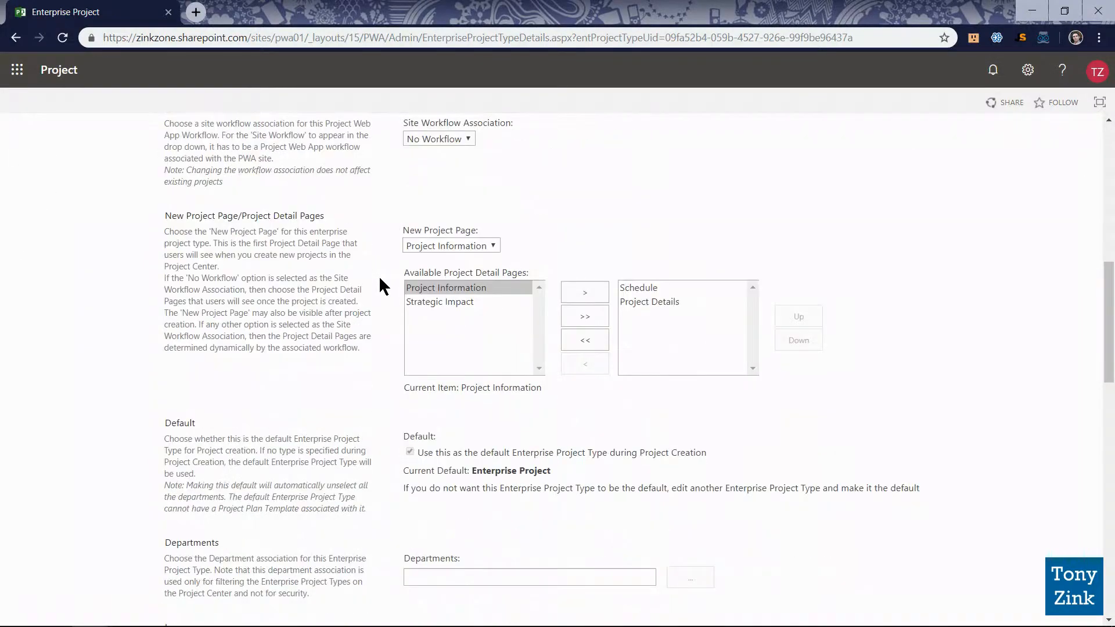
{"action": "scroll", "scroll_direction": "down", "scroll_amount": 3}
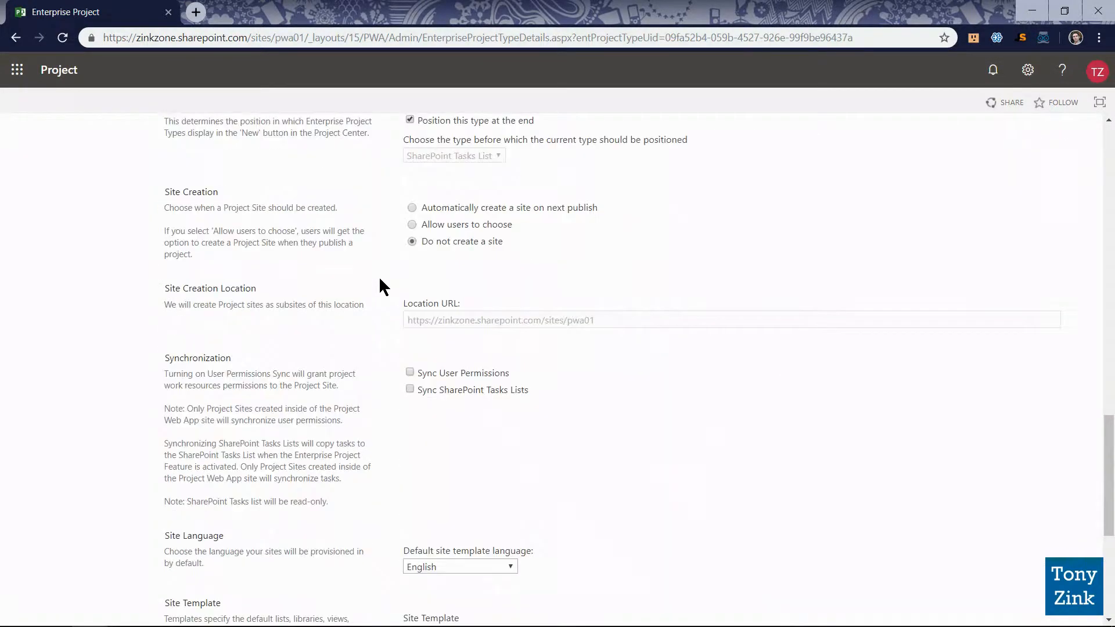
{"action": "scroll", "scroll_direction": "down", "scroll_amount": 3}
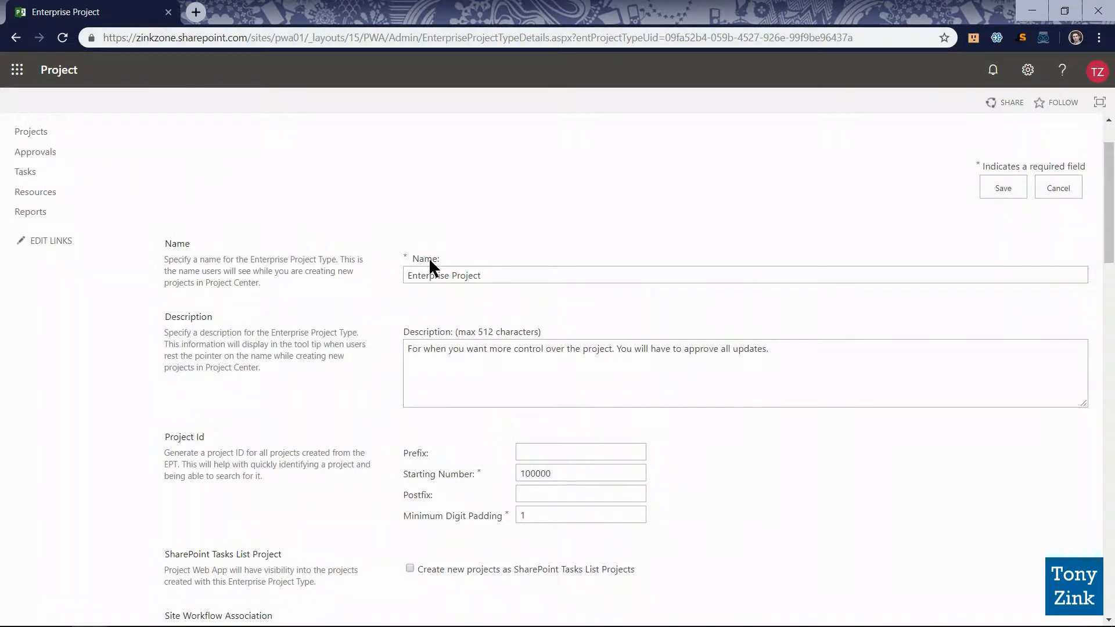
Step: Rename the type 'Basic Project' with description 'A basic project created with Project Pro'
{"action": "left_click", "coordinate": [417, 276]}
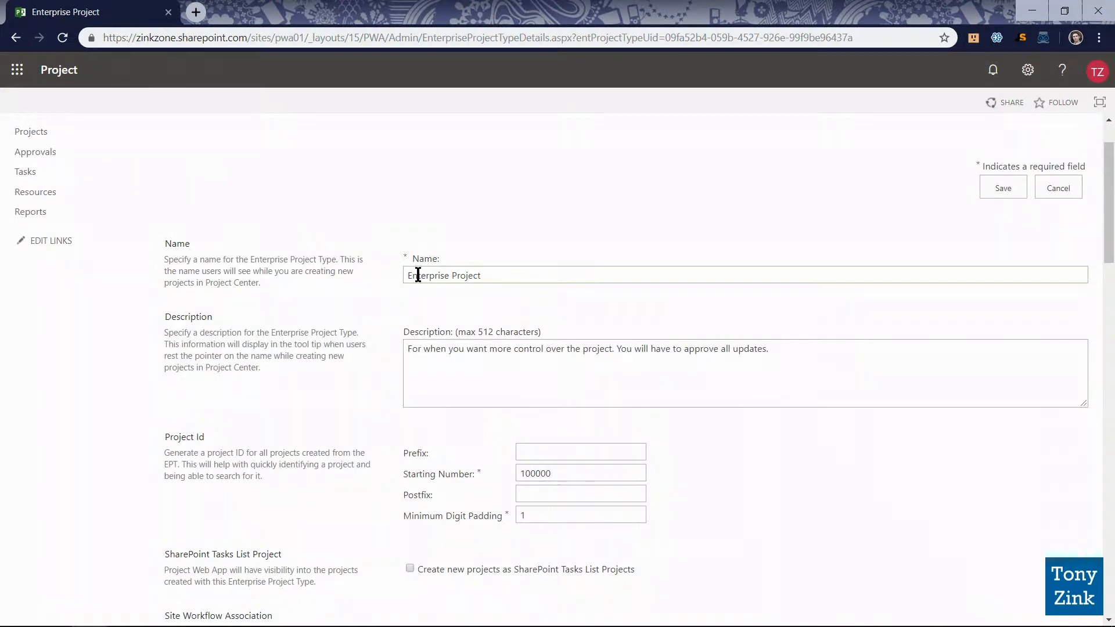
{"action": "type", "text": "Basic Project"}
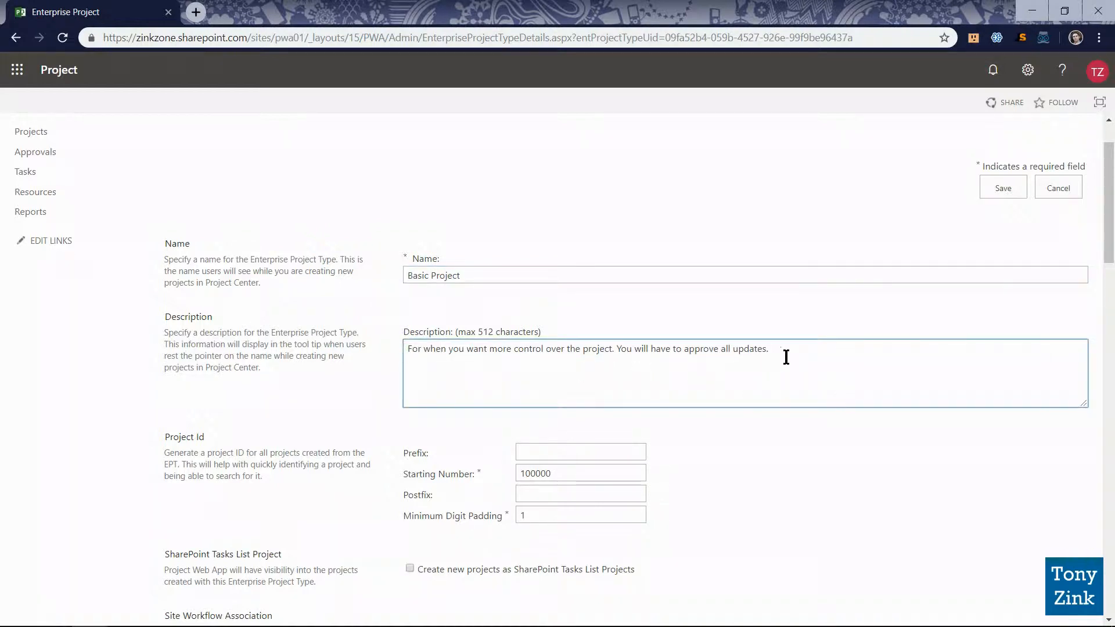
{"action": "triple_click", "coordinate": [584, 348]}
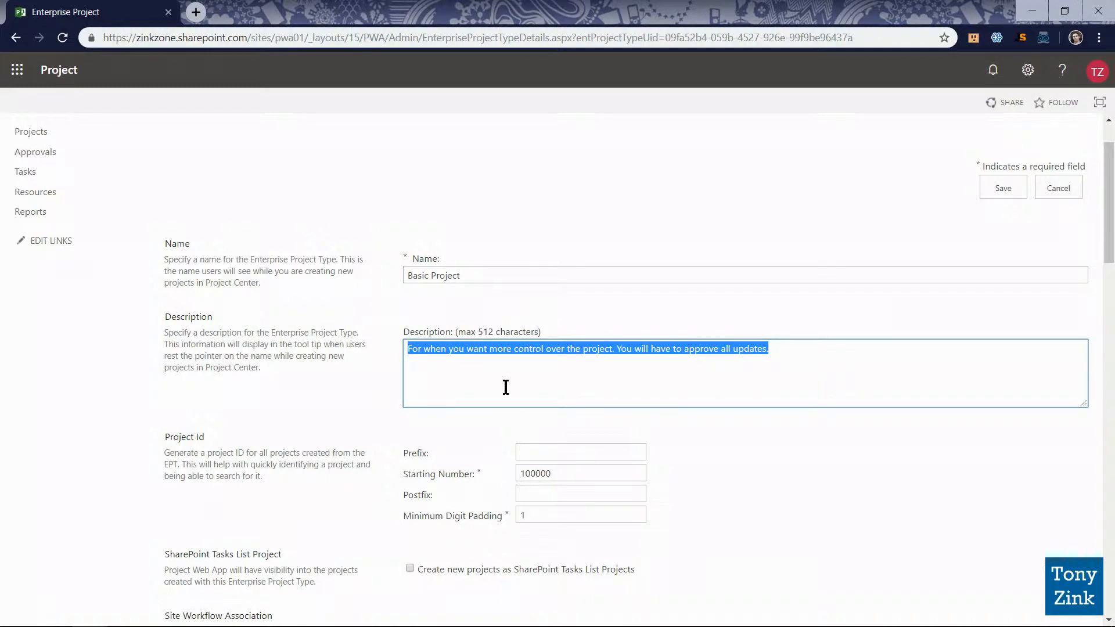
{"action": "type", "text": "A basic project"}
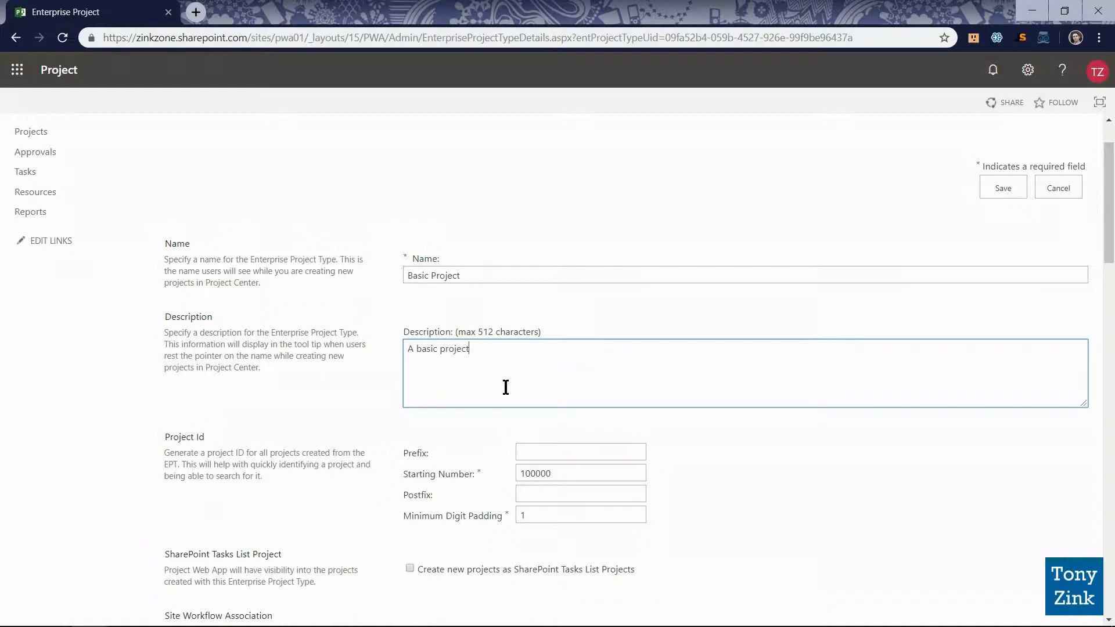
{"action": "type", "text": "created w"}
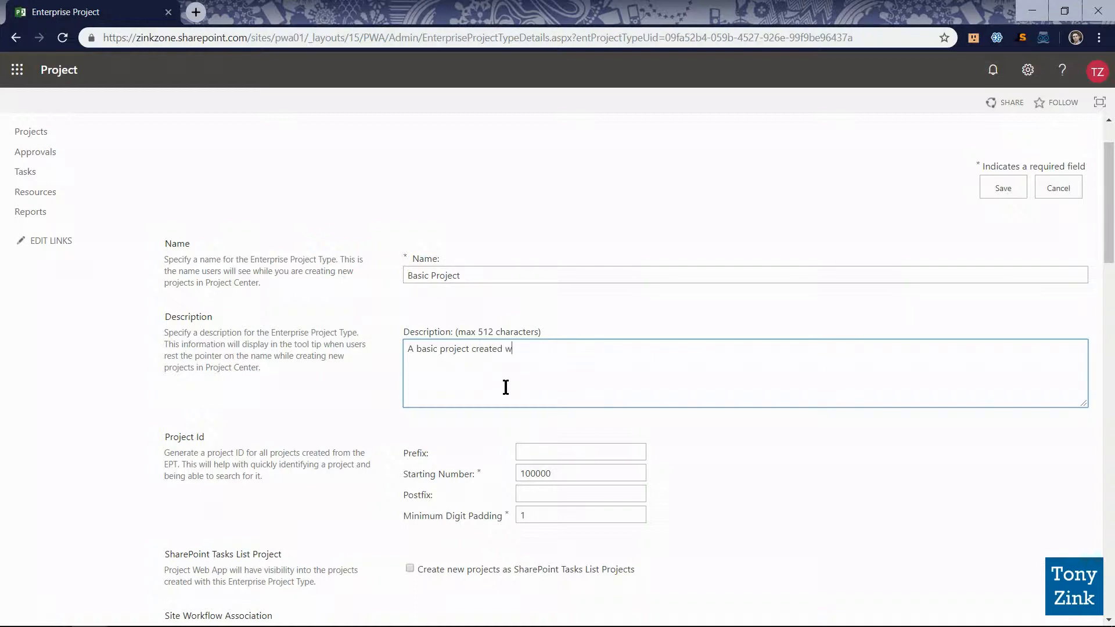
{"action": "type", "text": "ith Project Pro"}
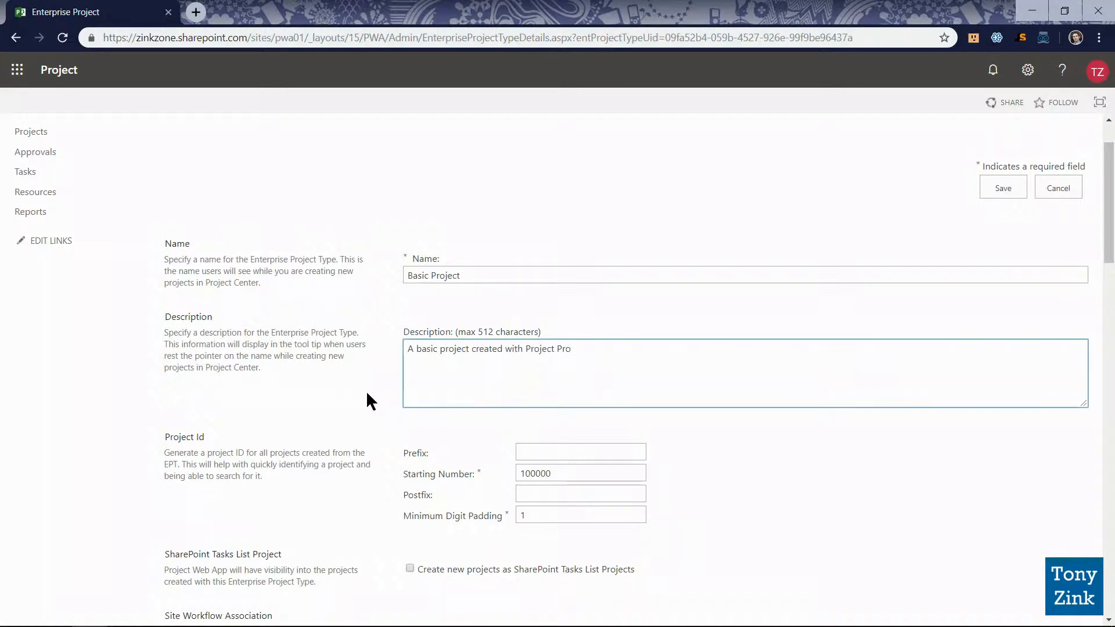
Step: Set the Project ID prefix to BA-
{"action": "scroll", "scroll_direction": "down", "scroll_amount": 3}
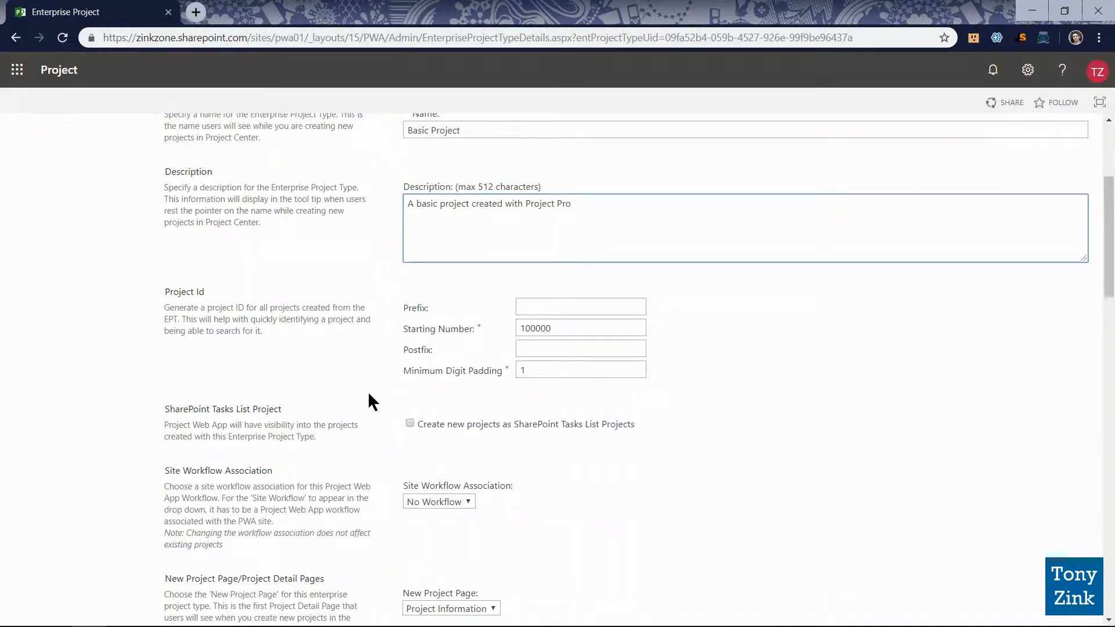
{"action": "double_click", "coordinate": [184, 292]}
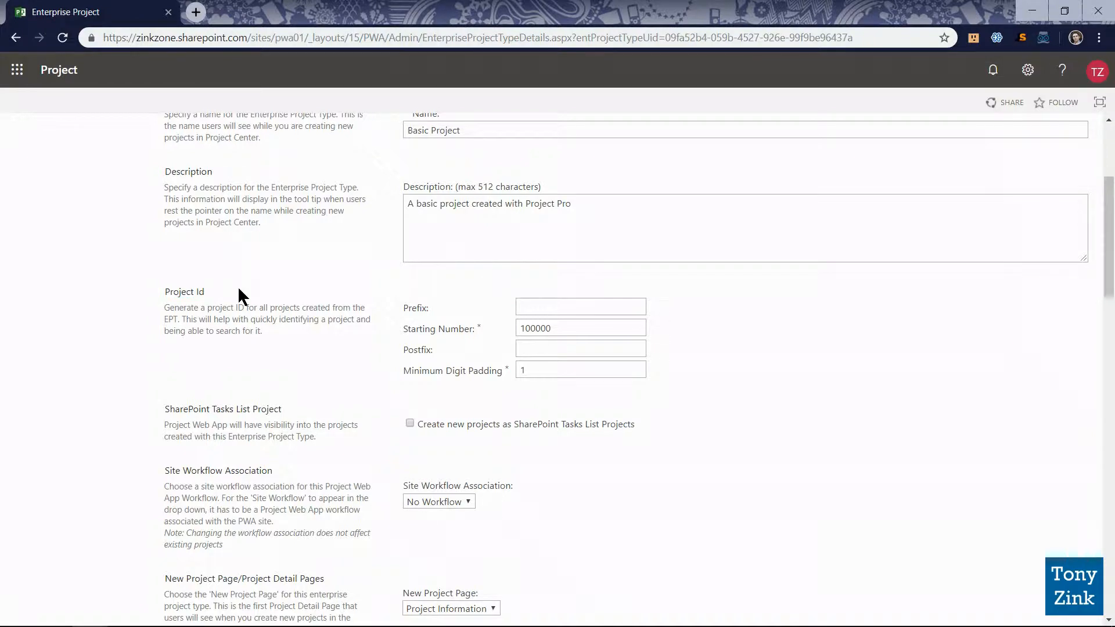
{"action": "mouse_move", "coordinate": [246, 300]}
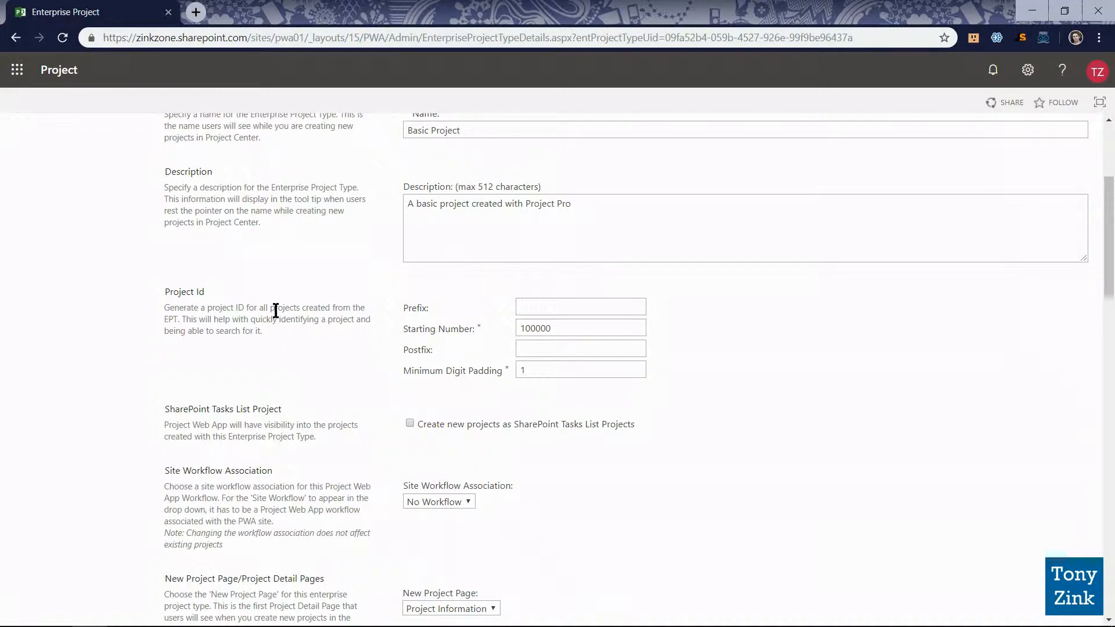
{"action": "mouse_move", "coordinate": [396, 318]}
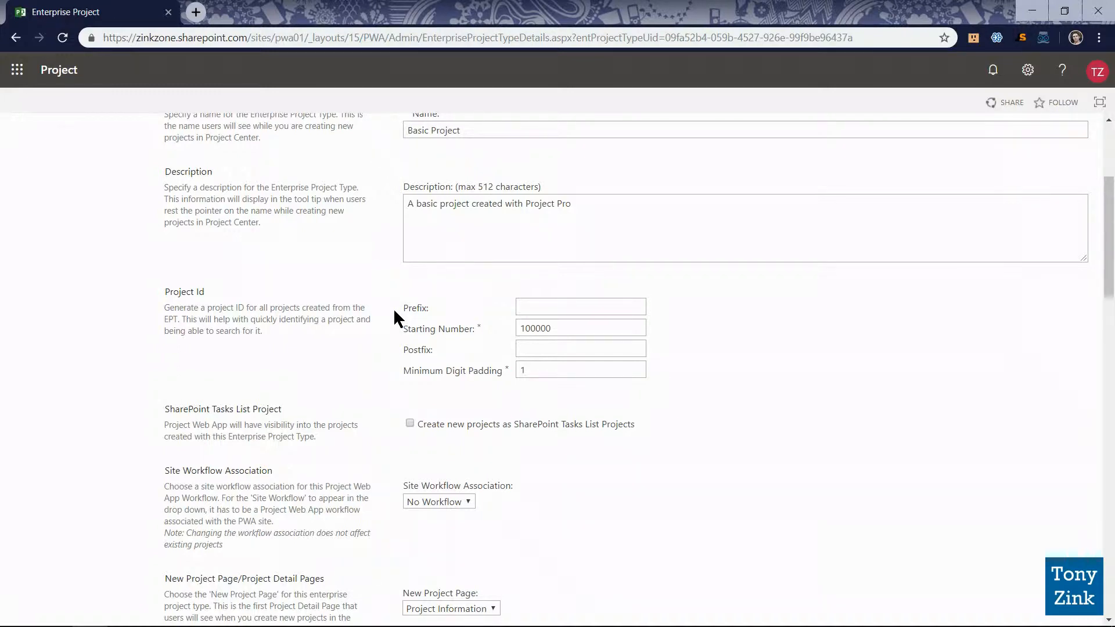
{"action": "left_click", "coordinate": [580, 306]}
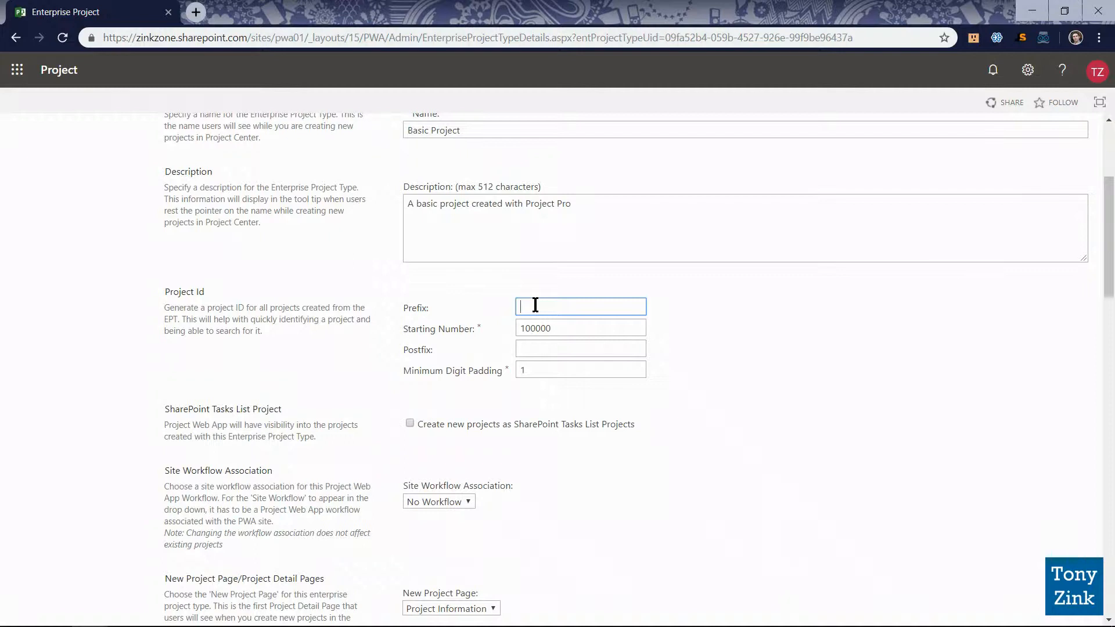
{"action": "type", "text": "BA-"}
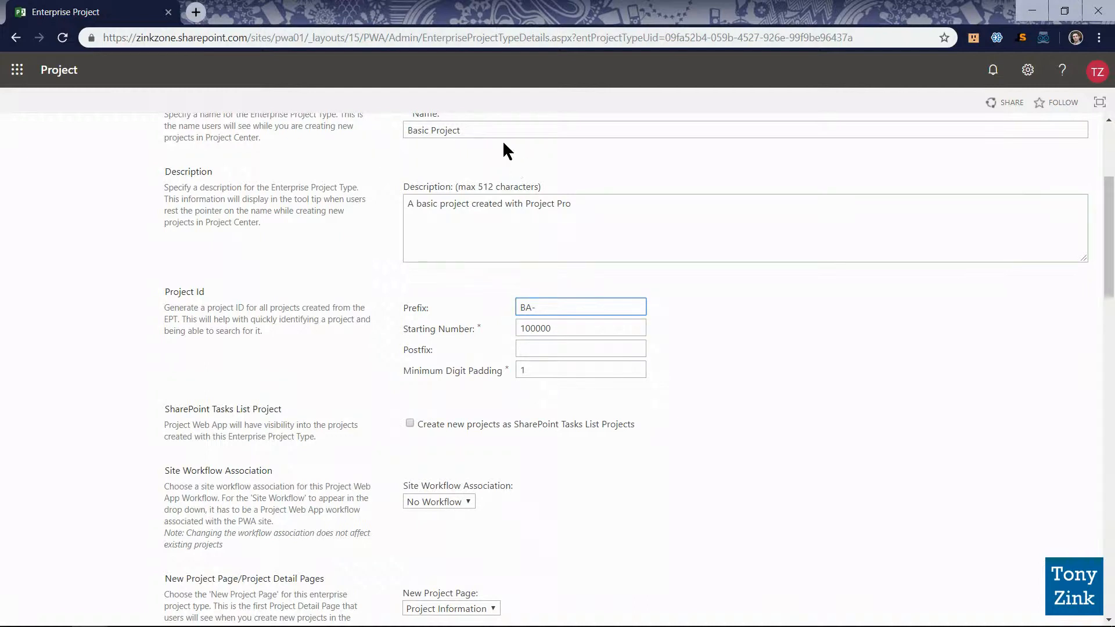
{"action": "left_click", "coordinate": [579, 306]}
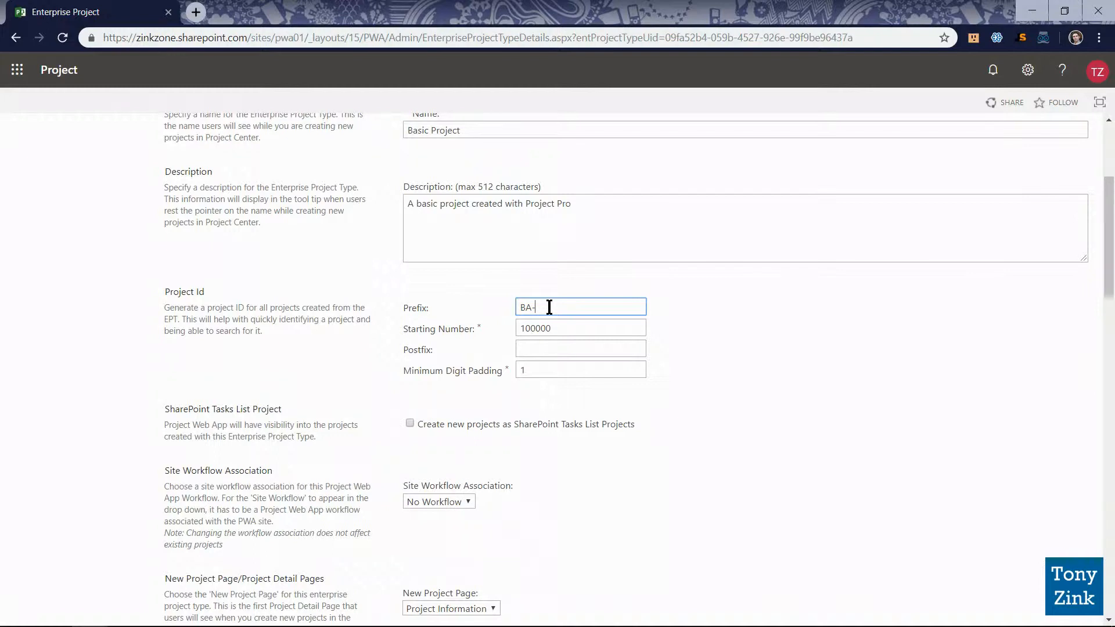
{"action": "mouse_move", "coordinate": [535, 275]}
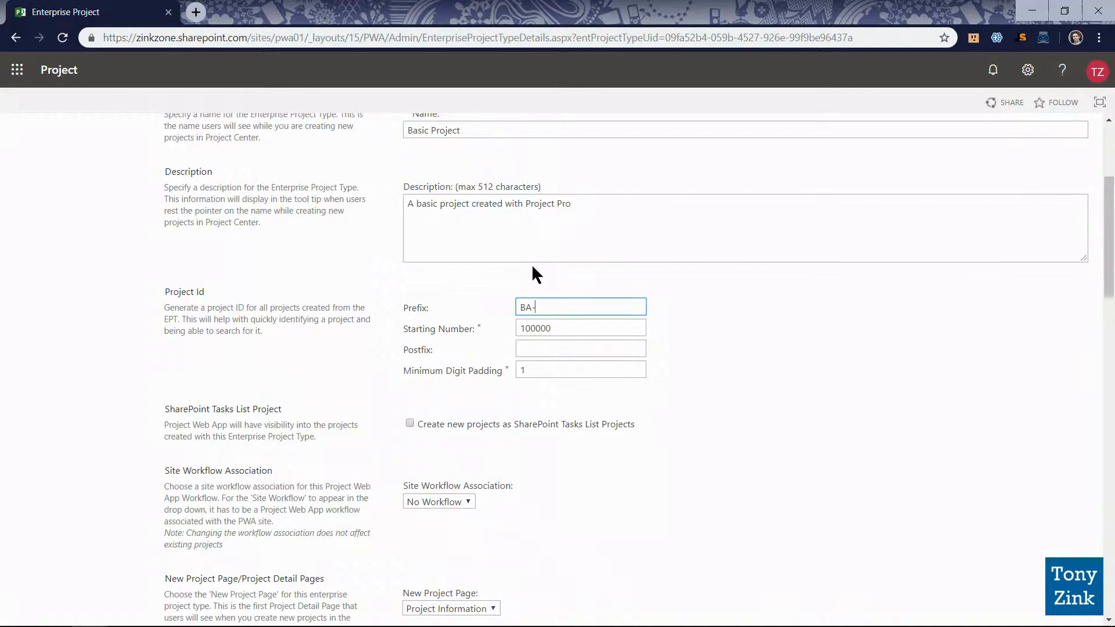
{"action": "mouse_move", "coordinate": [428, 152]}
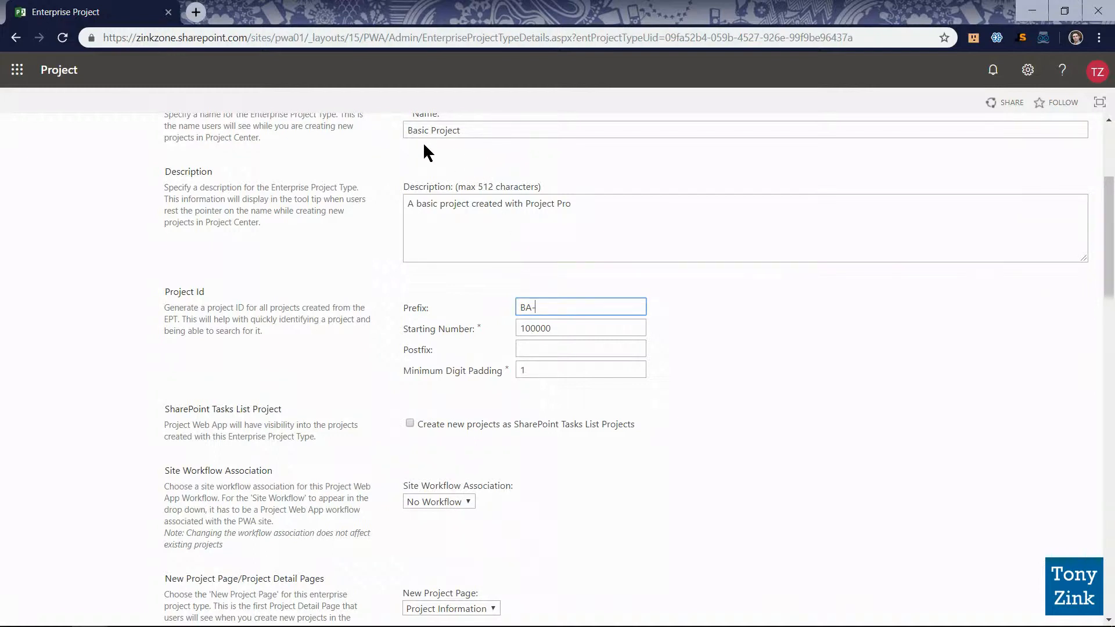
Step: Replace the ID starting number with 1001
{"action": "left_click", "coordinate": [580, 327]}
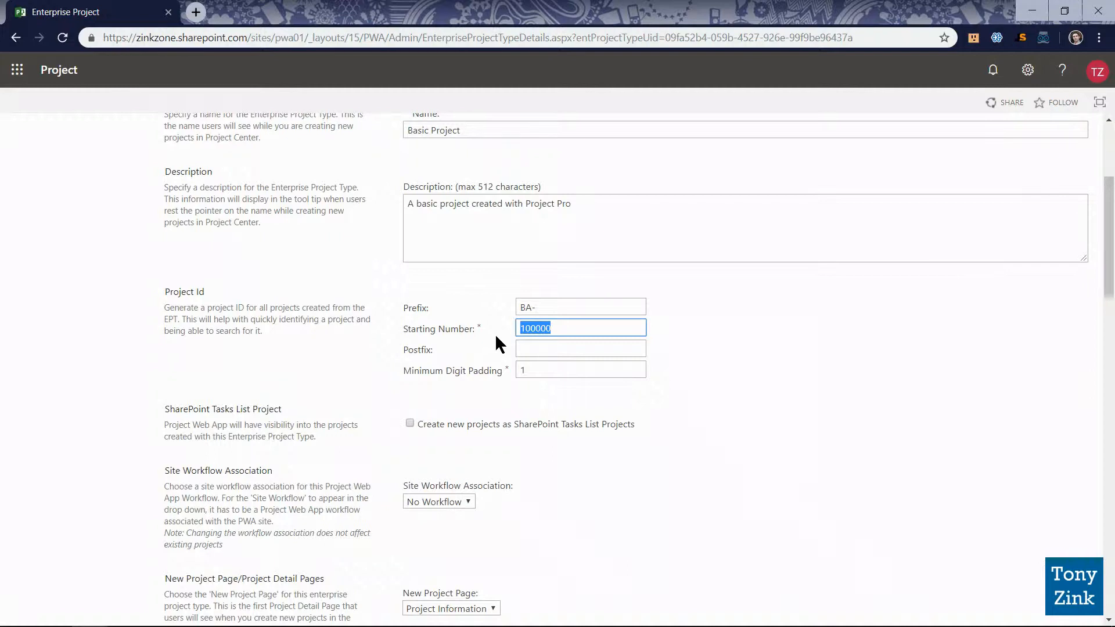
{"action": "type", "text": "100"}
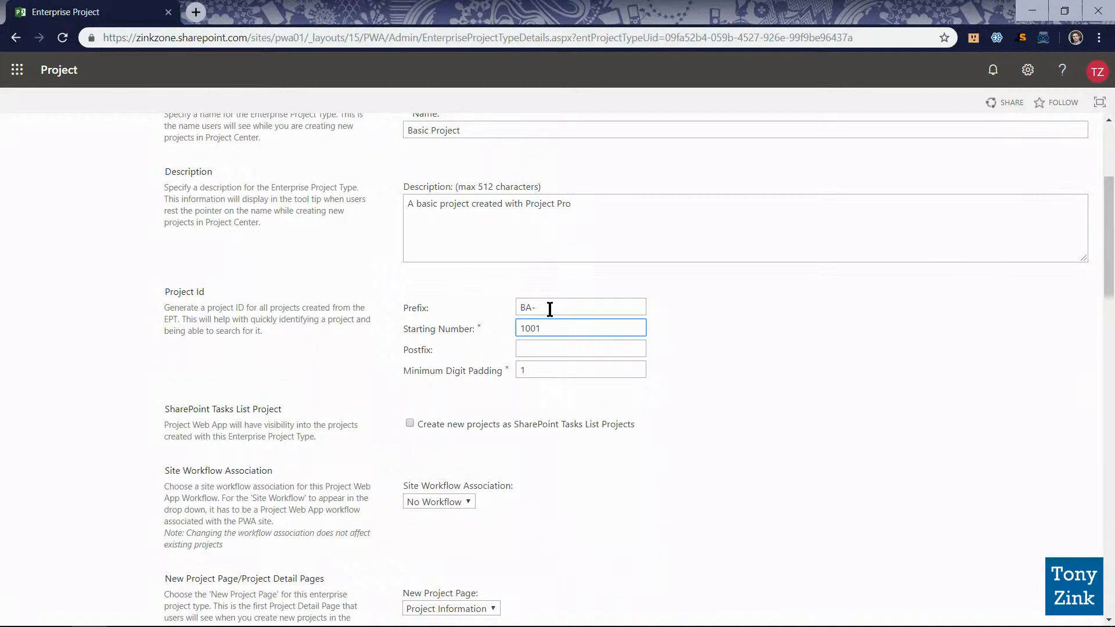
{"action": "left_click", "coordinate": [551, 329]}
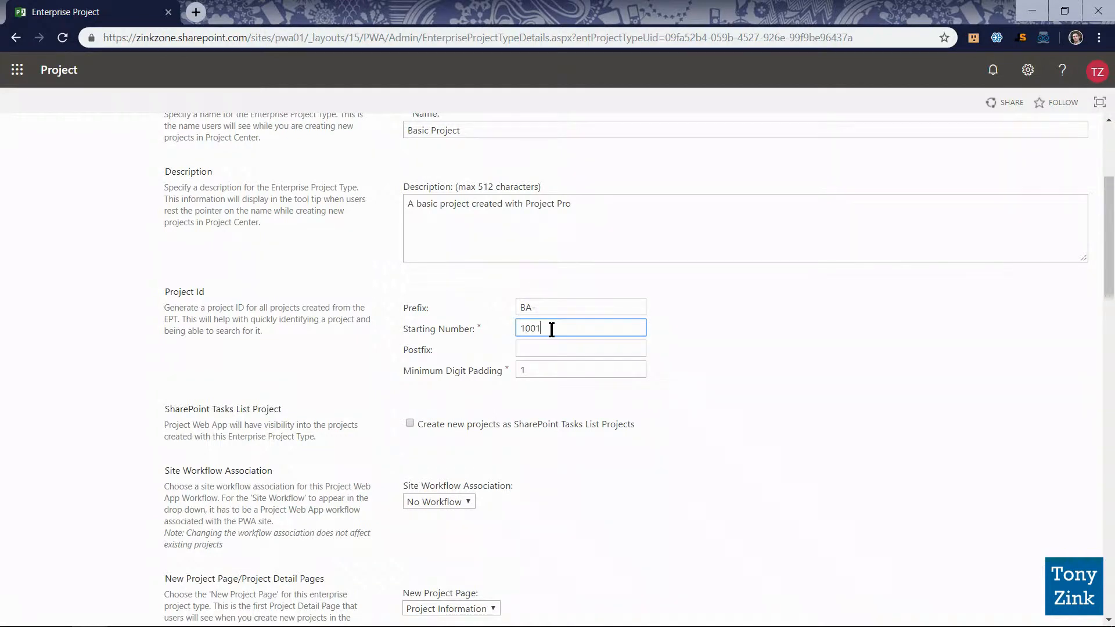
{"action": "left_click", "coordinate": [580, 349]}
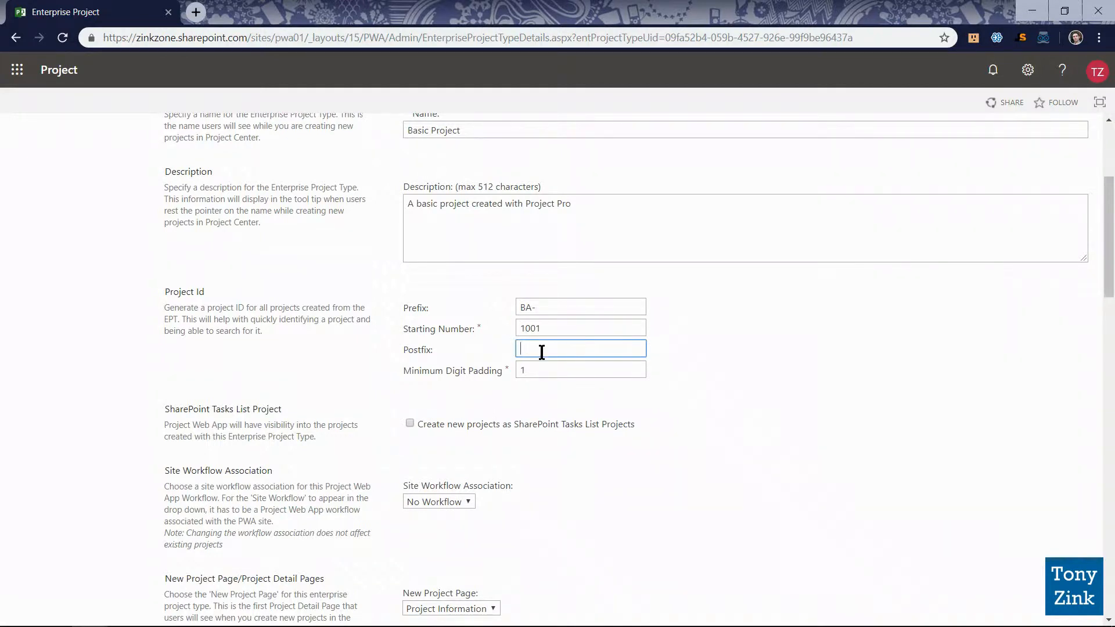
{"action": "mouse_move", "coordinate": [461, 356]}
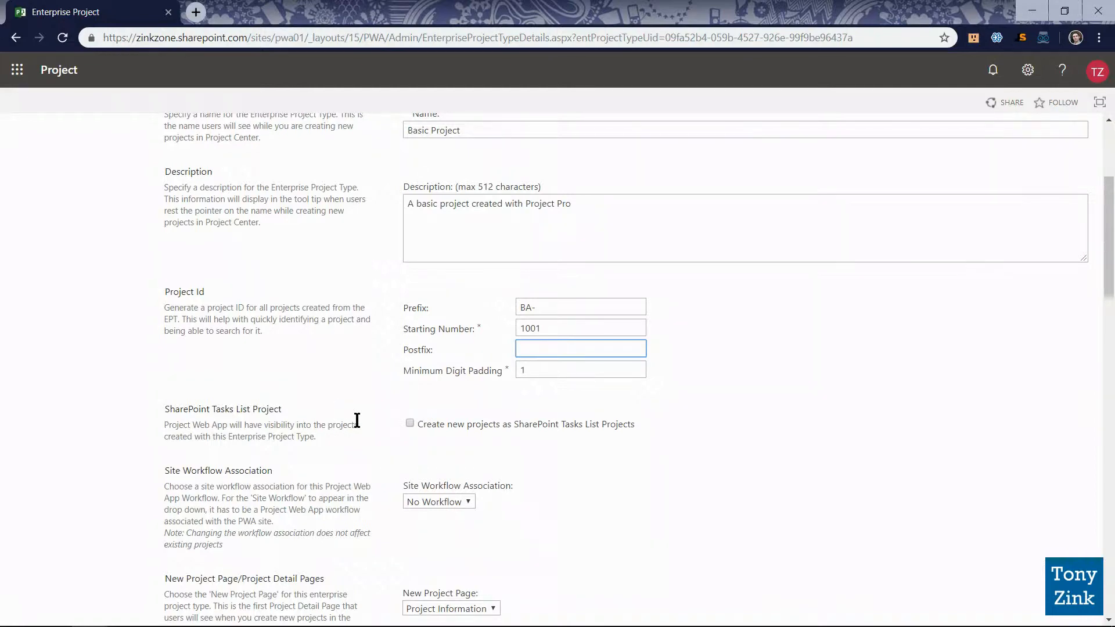
{"action": "scroll", "scroll_direction": "down", "scroll_amount": 3}
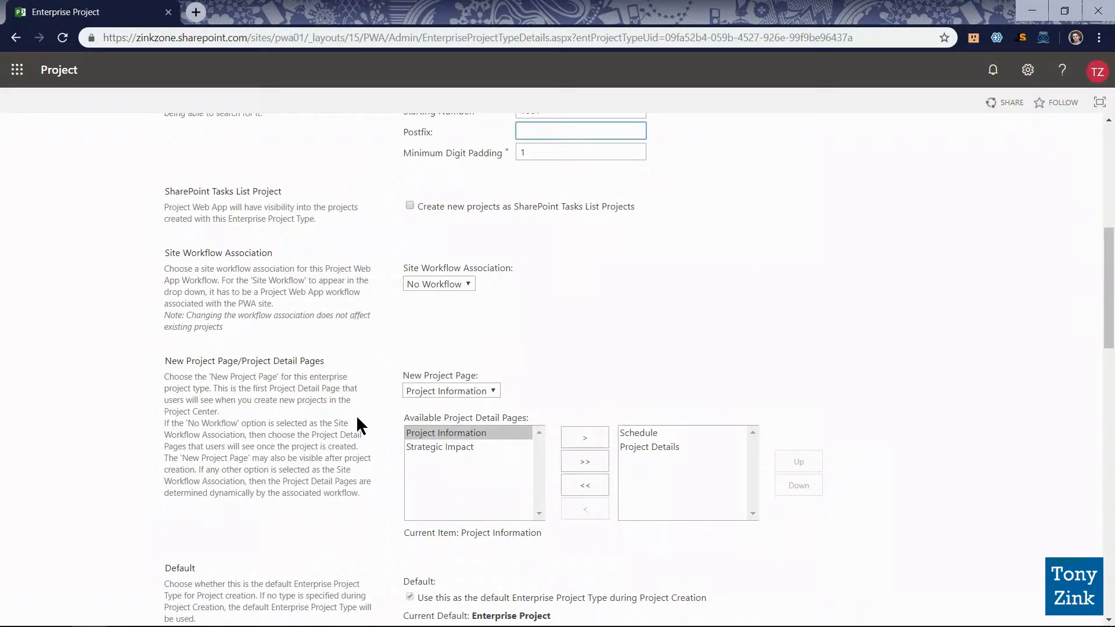
{"action": "scroll", "scroll_direction": "down", "scroll_amount": 3}
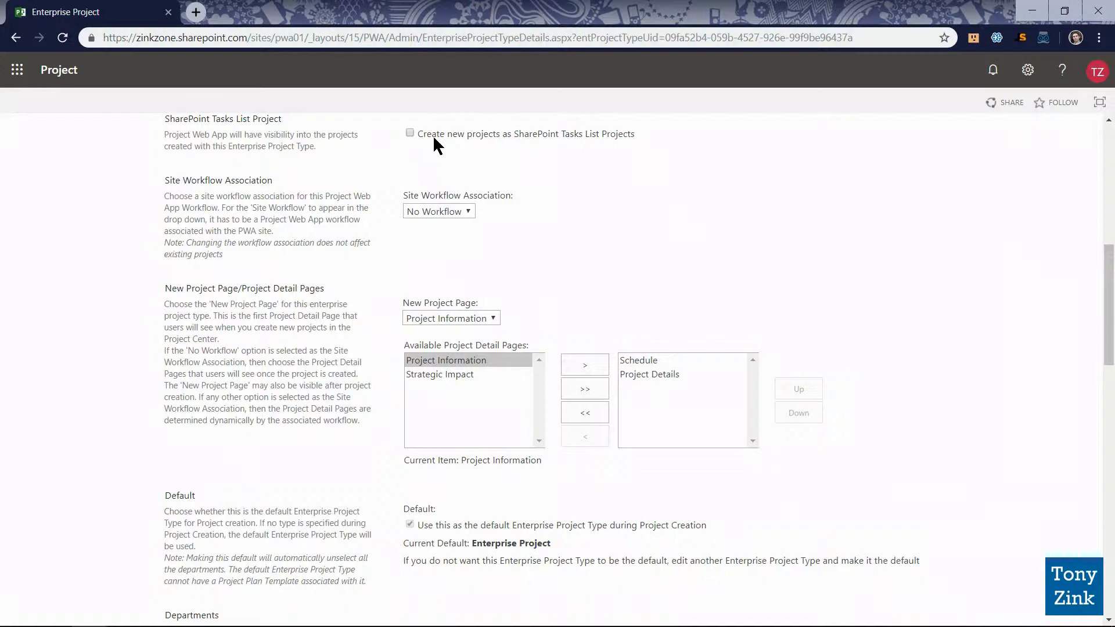
{"action": "mouse_move", "coordinate": [375, 311]}
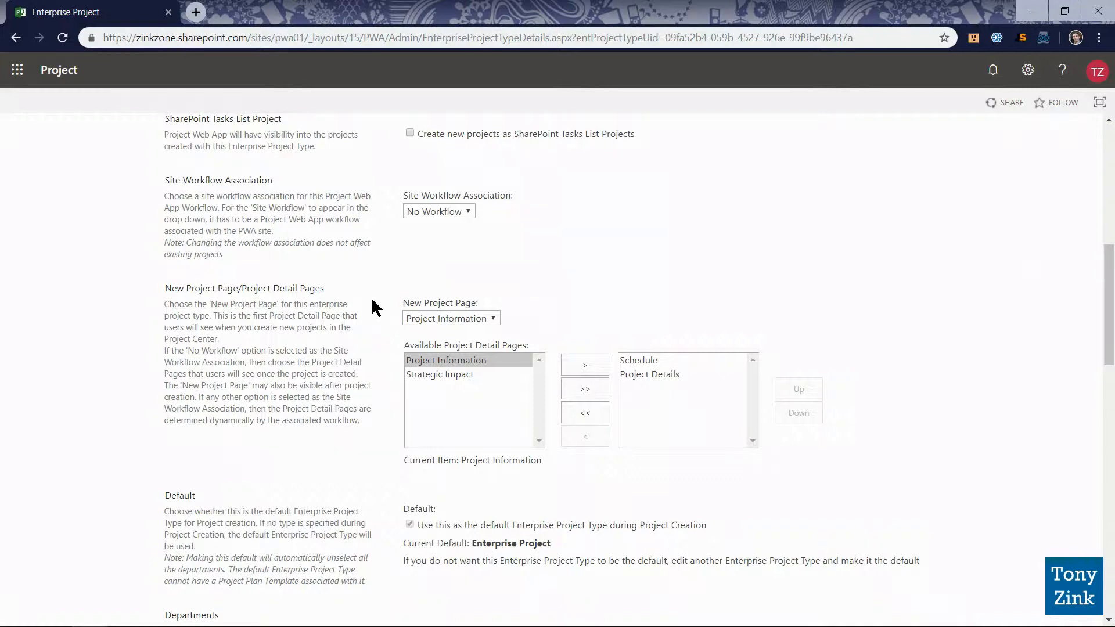
{"action": "scroll", "scroll_direction": "down", "scroll_amount": 3}
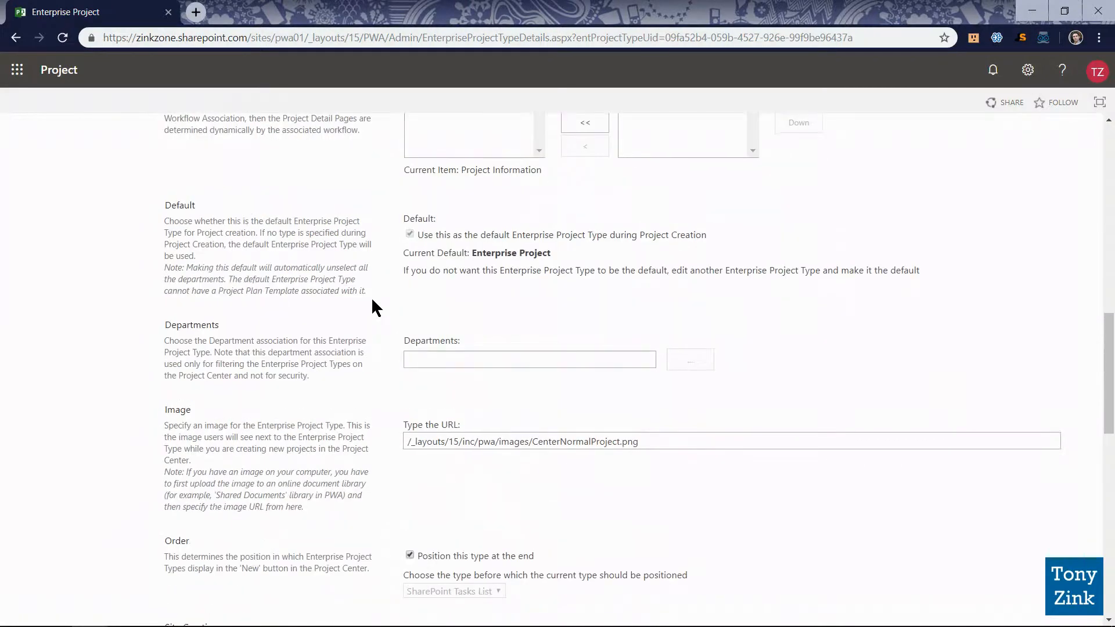
{"action": "scroll", "scroll_direction": "down", "scroll_amount": 3}
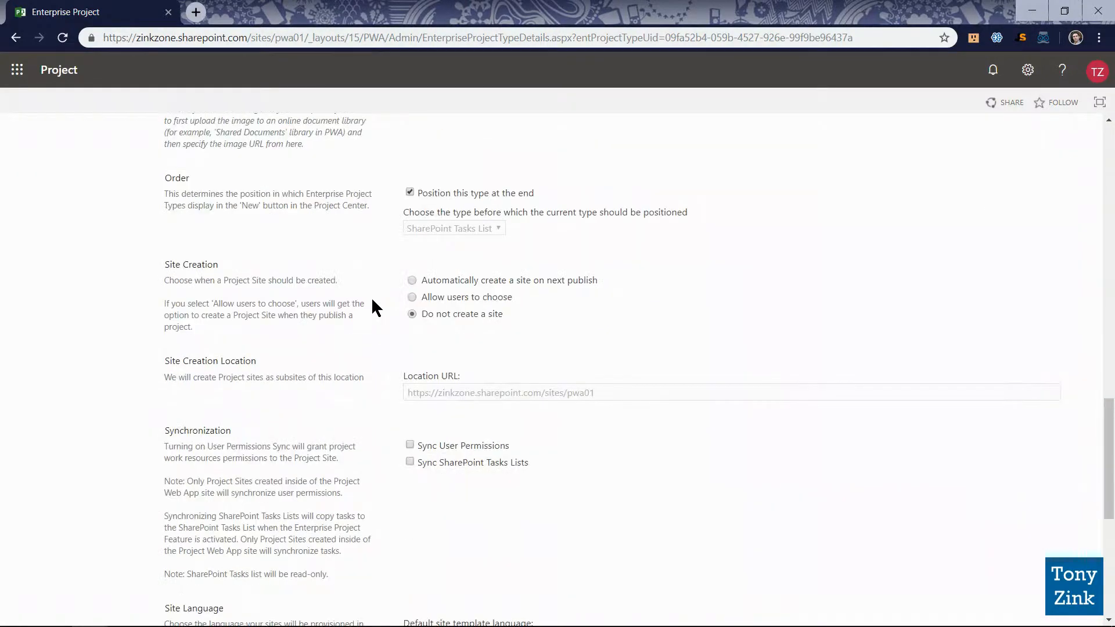
{"action": "scroll", "scroll_direction": "down", "scroll_amount": 3}
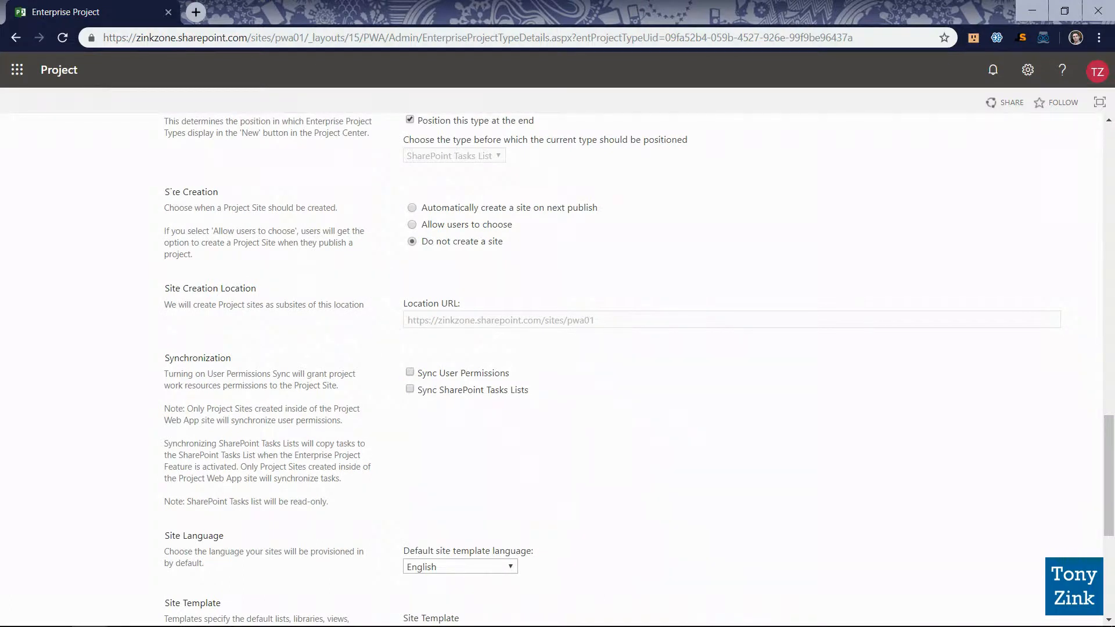
{"action": "mouse_move", "coordinate": [472, 219]}
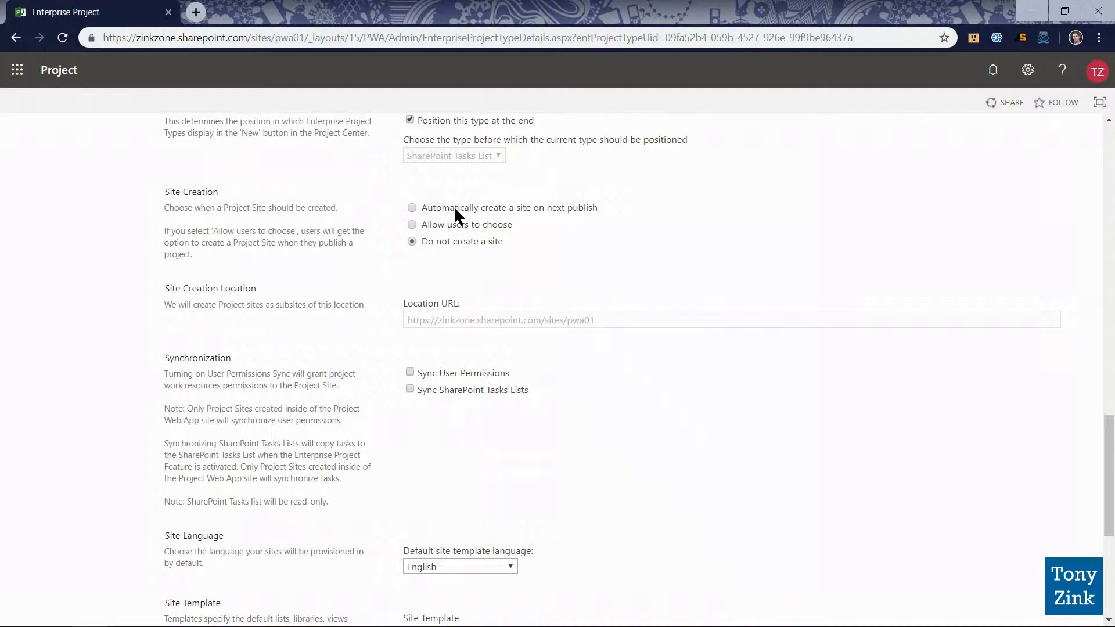
Step: Select 'Automatically create a site on next publish' under Site Creation
{"action": "left_click", "coordinate": [412, 208]}
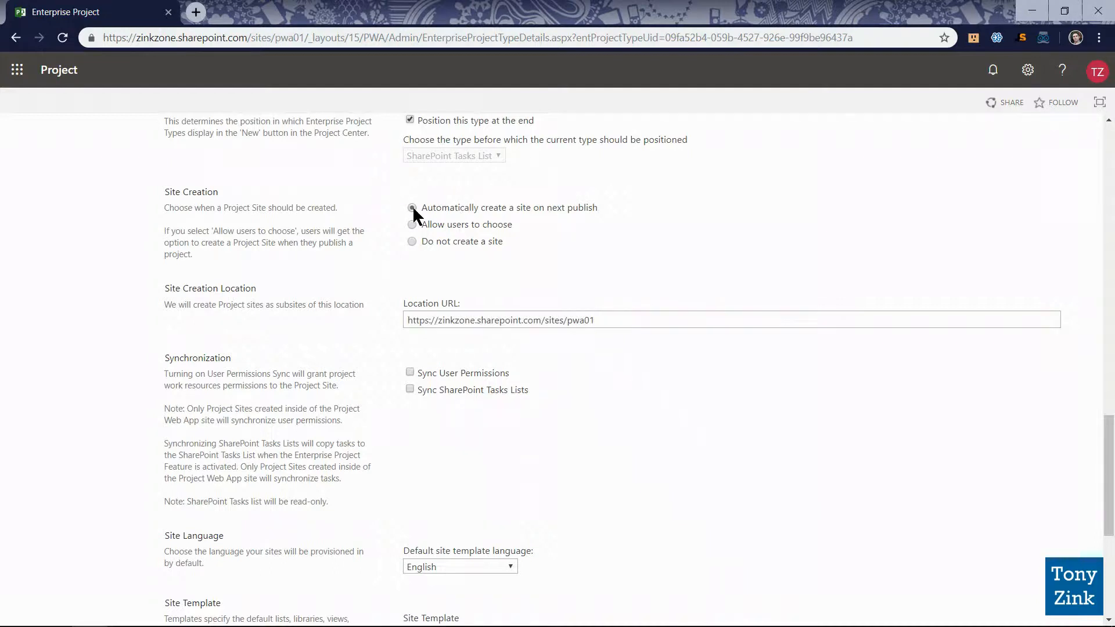
{"action": "left_click", "coordinate": [412, 207]}
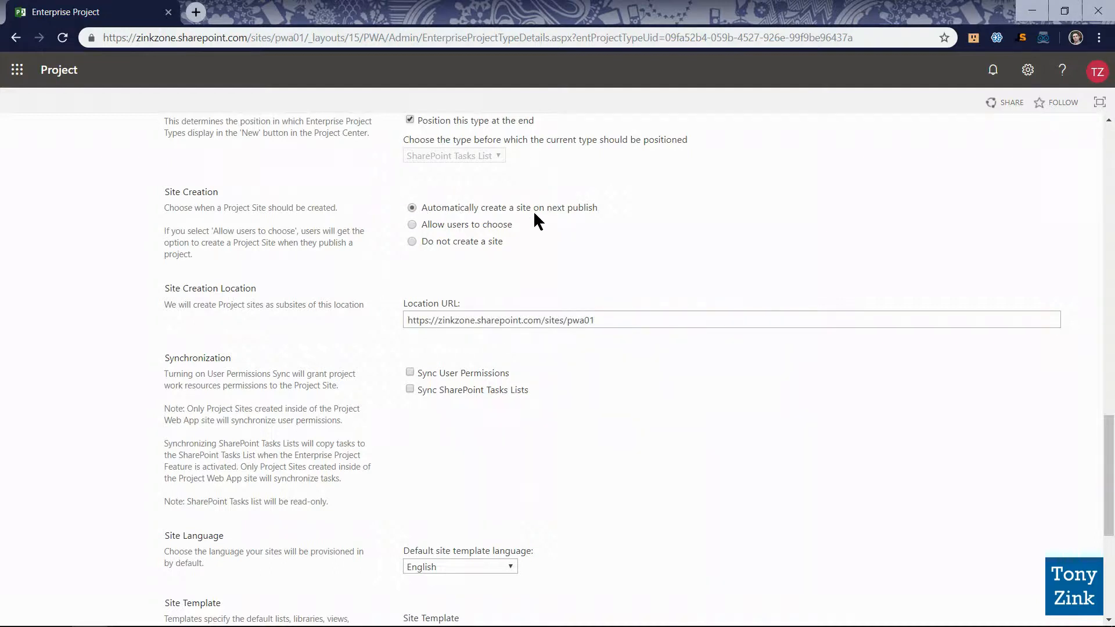
{"action": "mouse_move", "coordinate": [579, 219]}
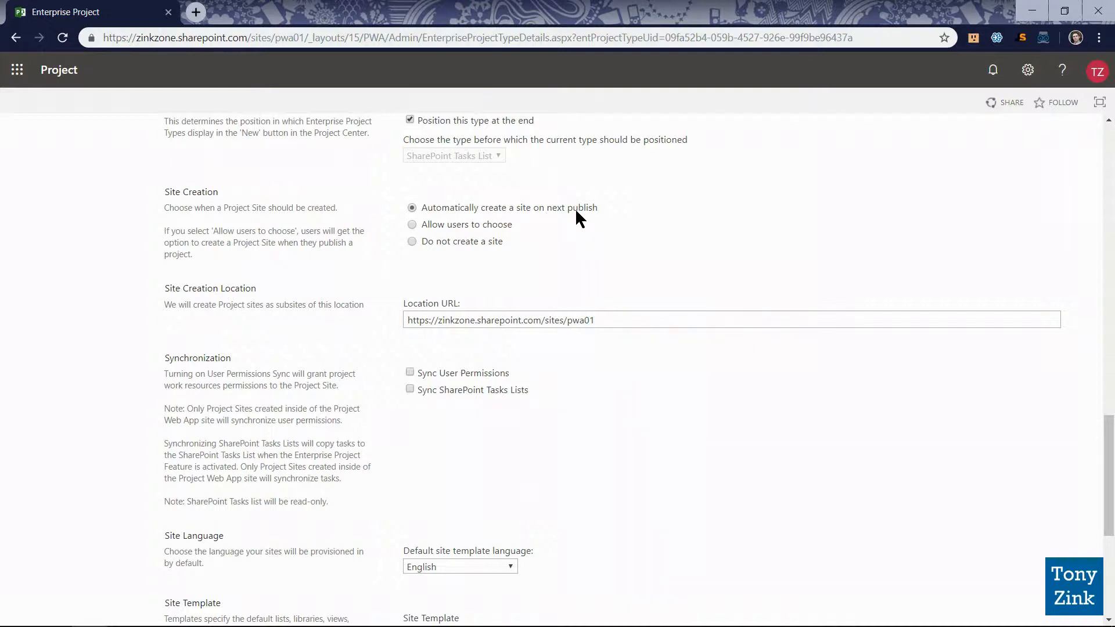
{"action": "mouse_move", "coordinate": [508, 220]}
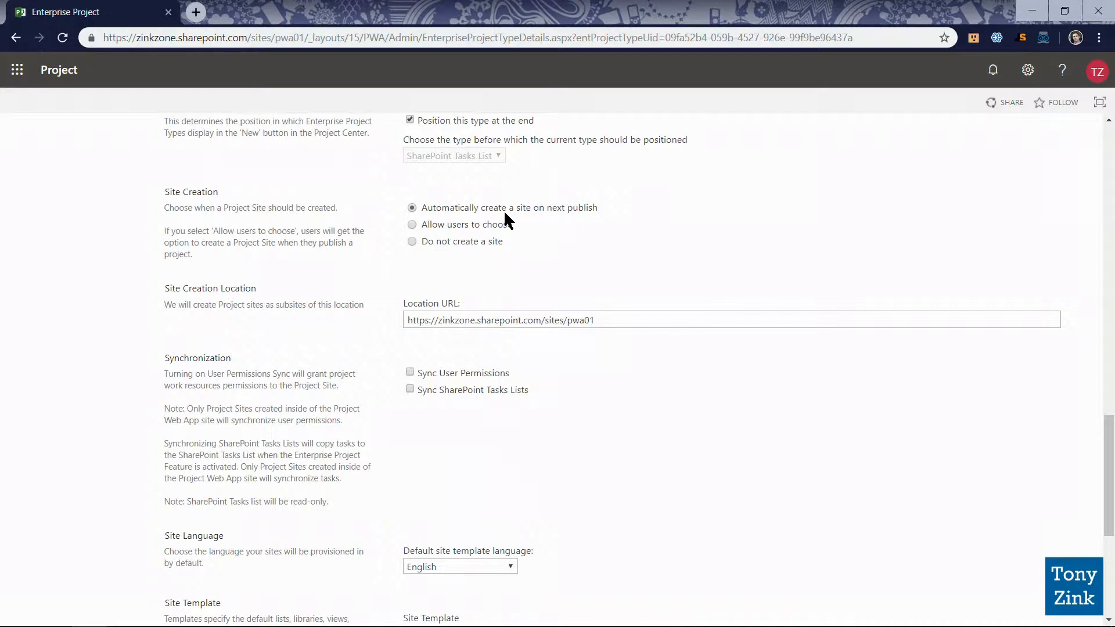
{"action": "mouse_move", "coordinate": [449, 221]}
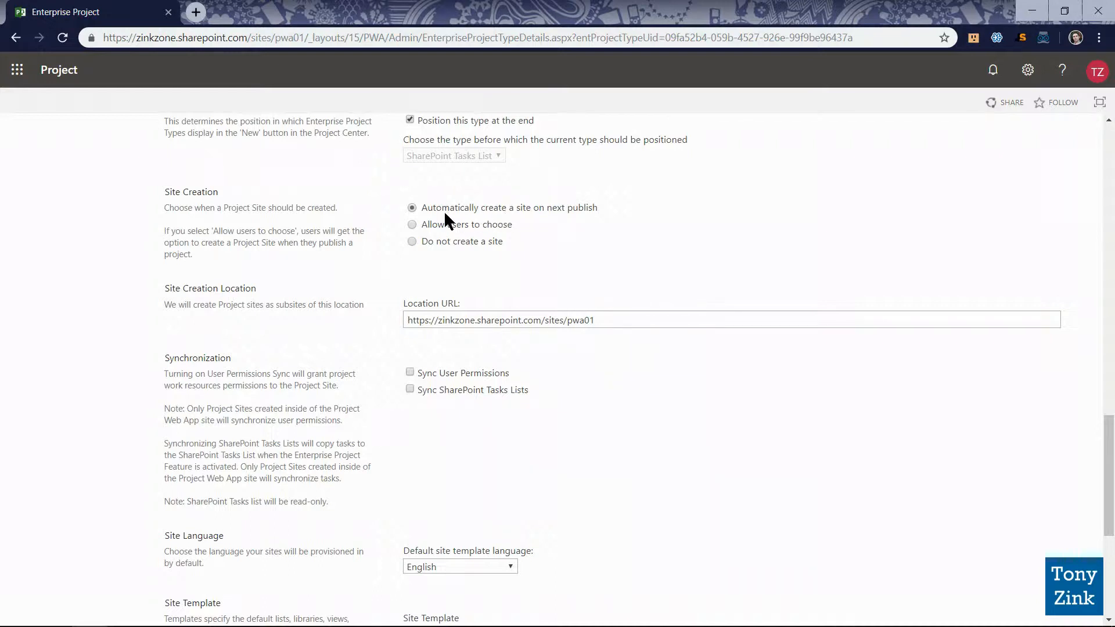
{"action": "mouse_move", "coordinate": [471, 222]}
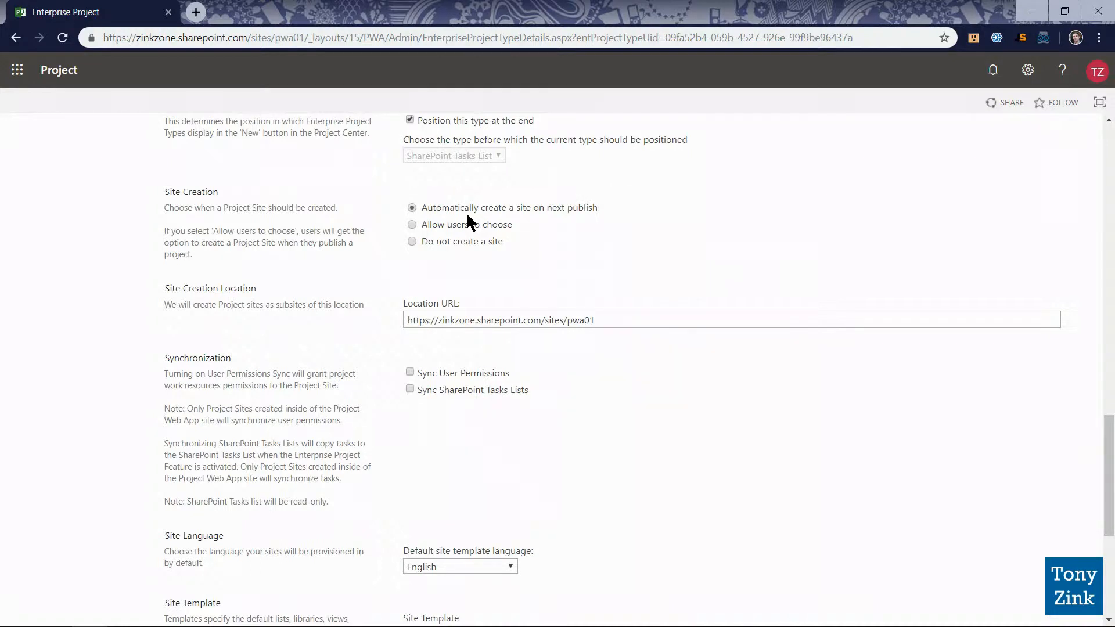
{"action": "mouse_move", "coordinate": [370, 294]}
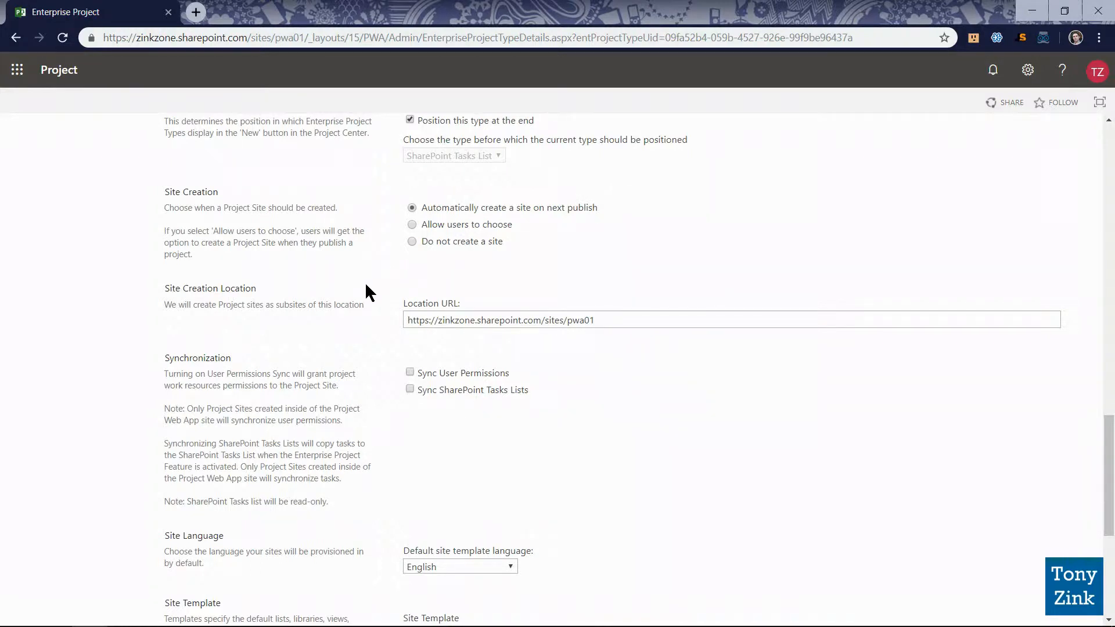
{"action": "scroll", "scroll_direction": "down", "scroll_amount": 3}
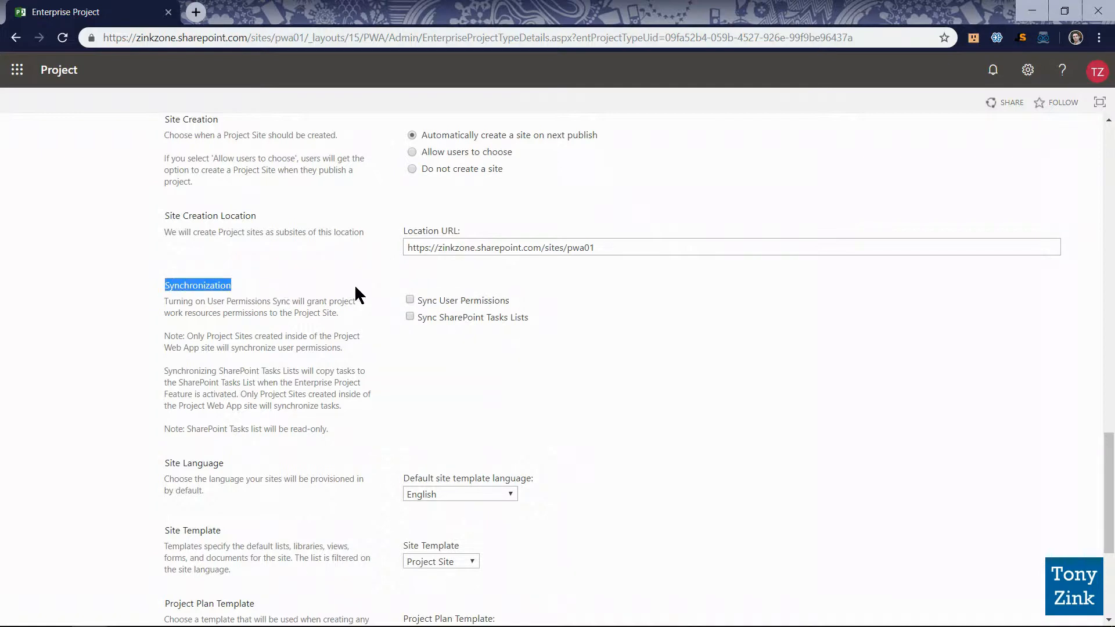
Step: Check Sync User Permissions and Sync SharePoint Tasks Lists
{"action": "left_click", "coordinate": [410, 300]}
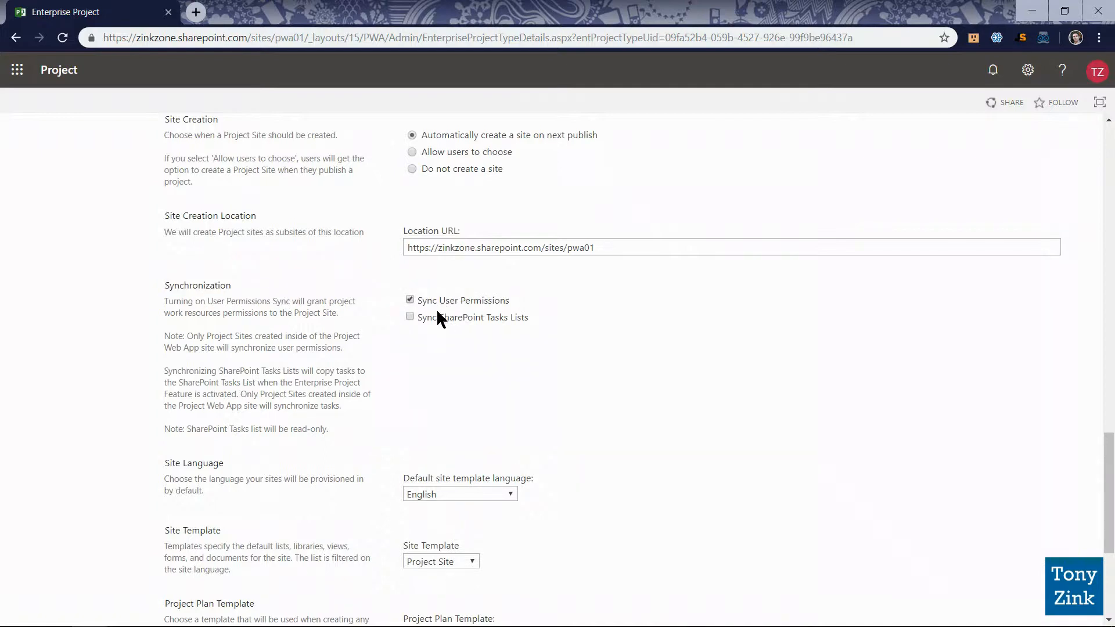
{"action": "left_click", "coordinate": [410, 316]}
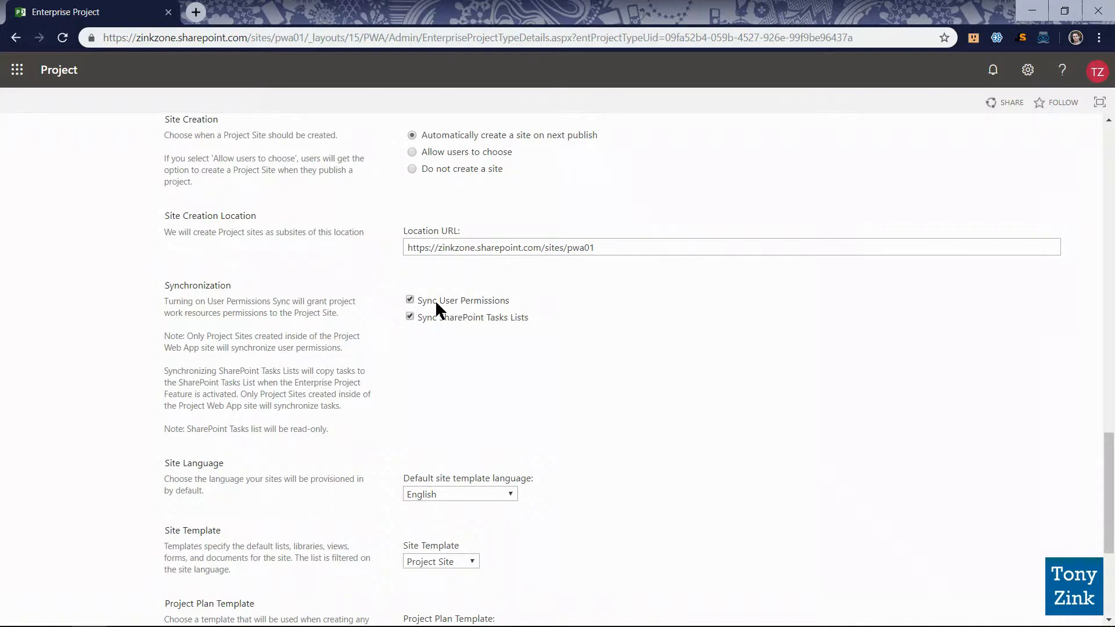
{"action": "mouse_move", "coordinate": [438, 327]}
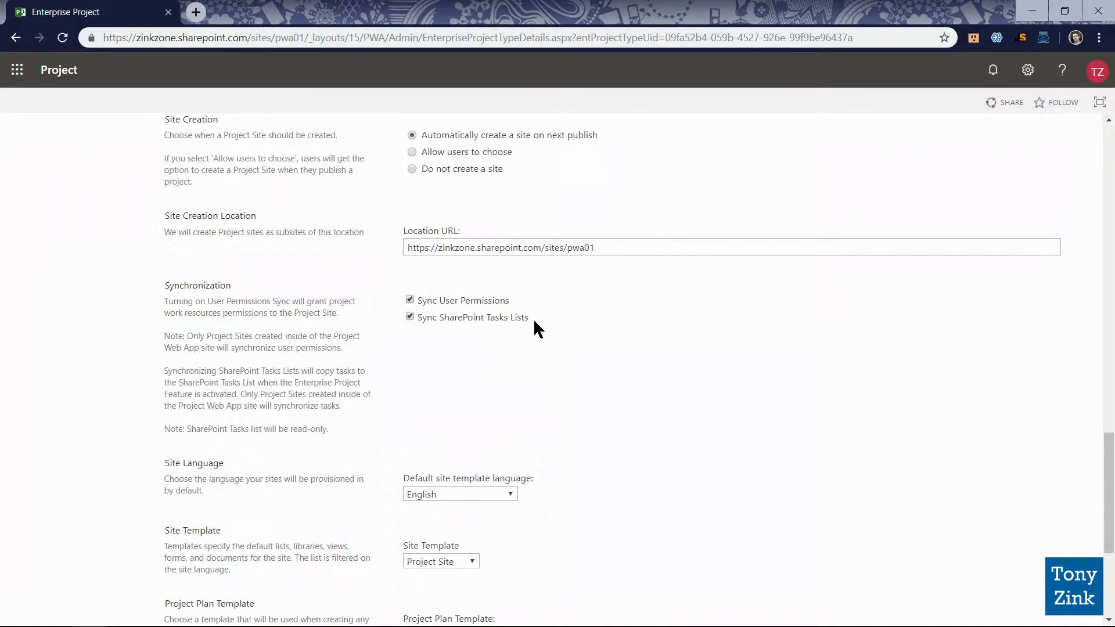
{"action": "mouse_move", "coordinate": [457, 338]}
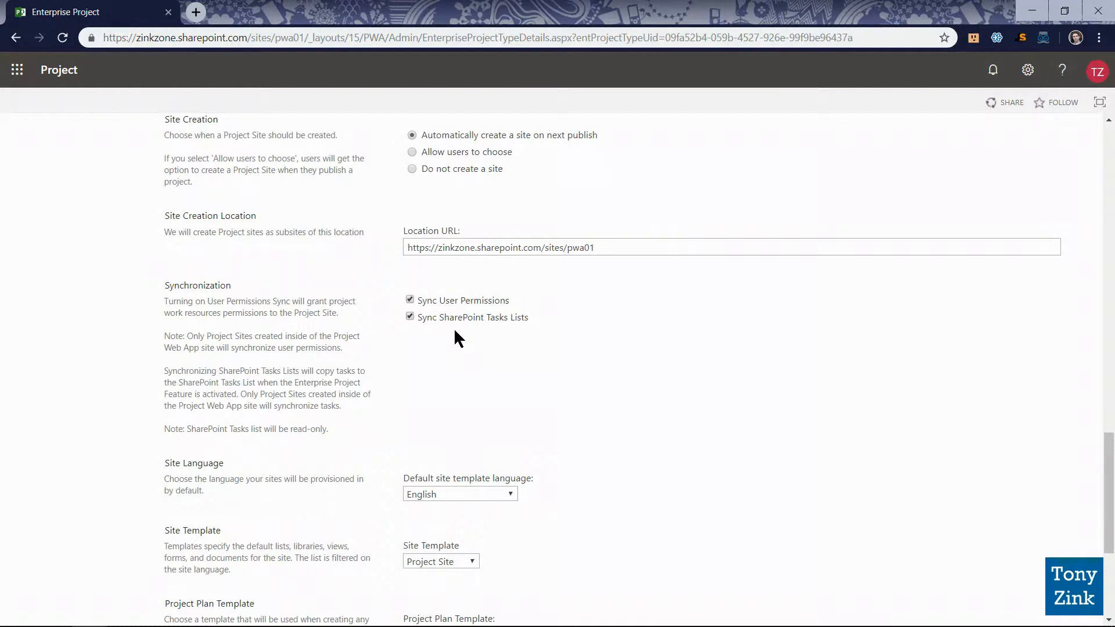
{"action": "mouse_move", "coordinate": [540, 373]}
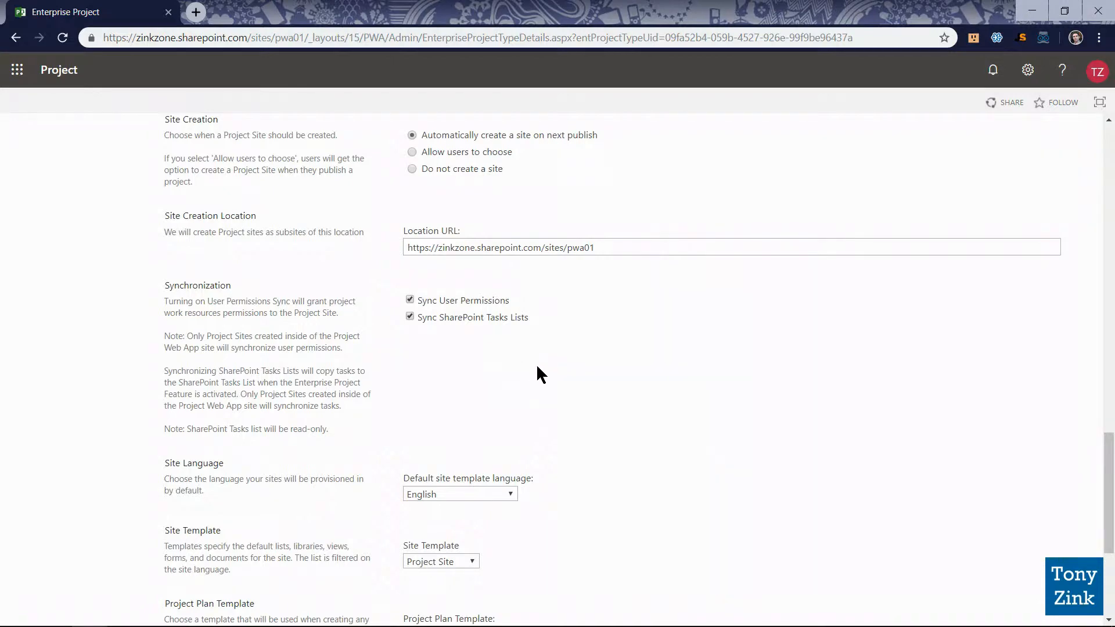
Step: Save the Basic Project type settings from the bottom of the page
{"action": "scroll", "scroll_direction": "down", "scroll_amount": 3}
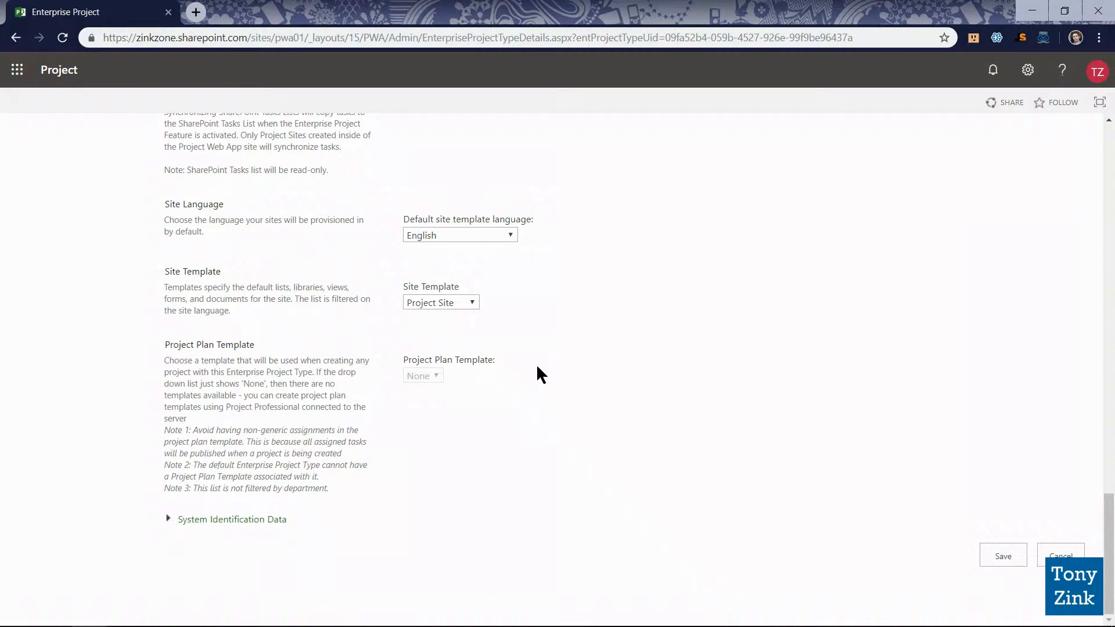
{"action": "mouse_move", "coordinate": [537, 381]}
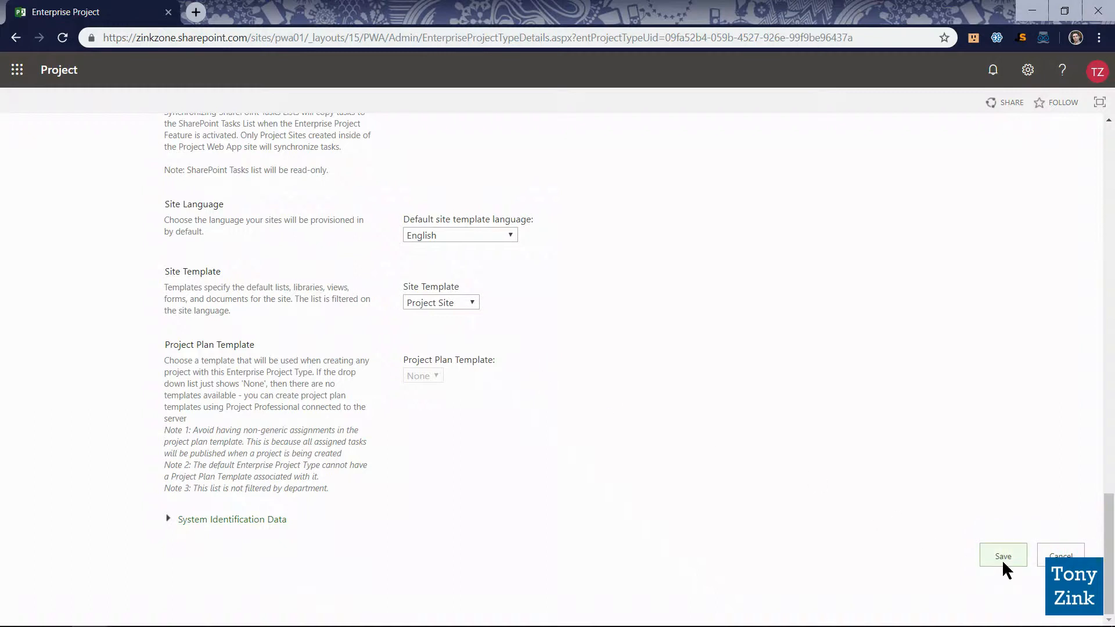
{"action": "mouse_move", "coordinate": [1072, 537]}
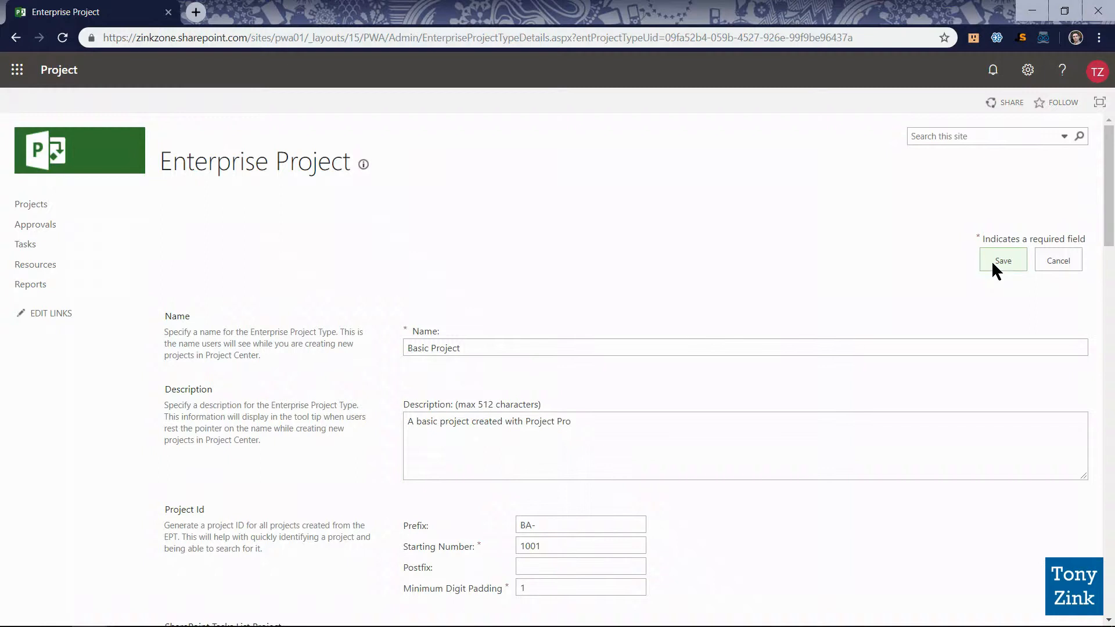
{"action": "left_click", "coordinate": [1003, 261]}
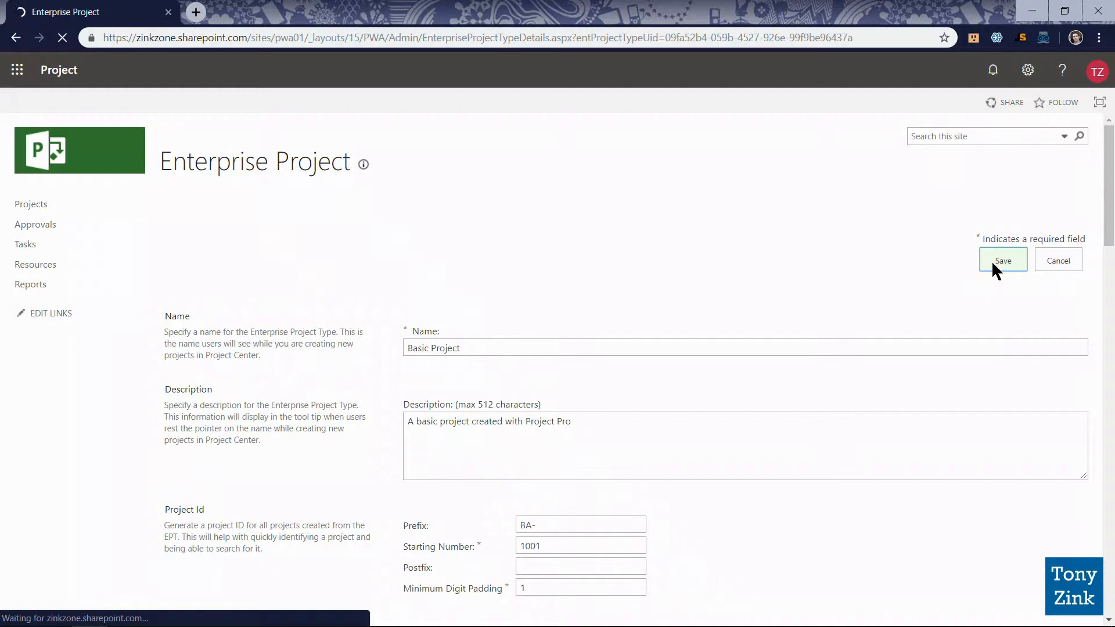
{"action": "left_click", "coordinate": [1003, 260]}
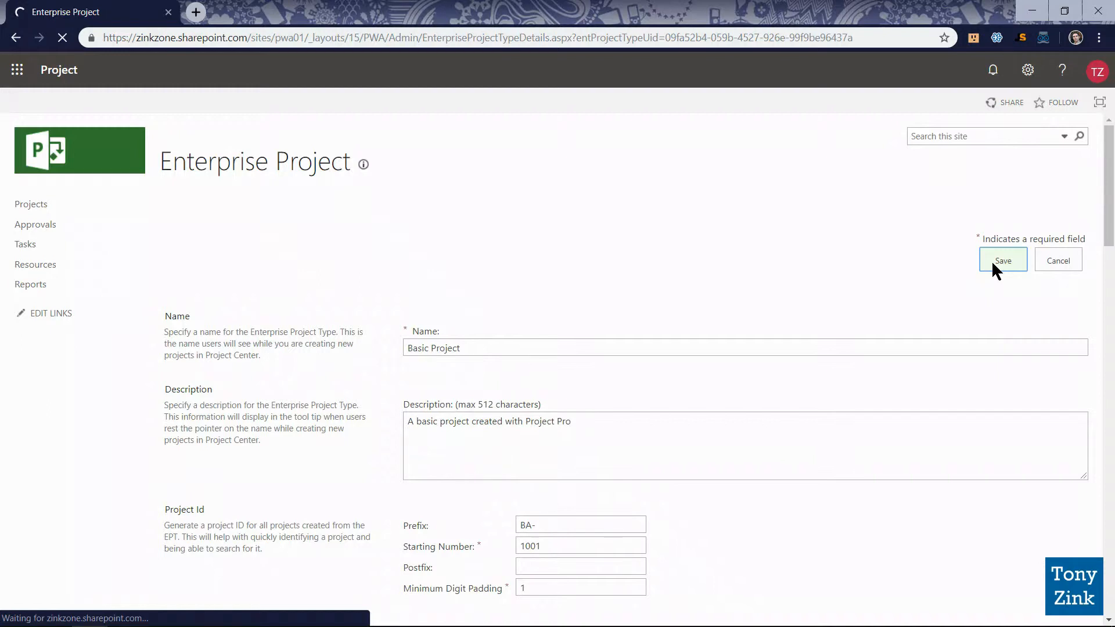
Step: Select the Basic Project entry in the Enterprise Project Types list to review it
{"action": "left_click", "coordinate": [1003, 260]}
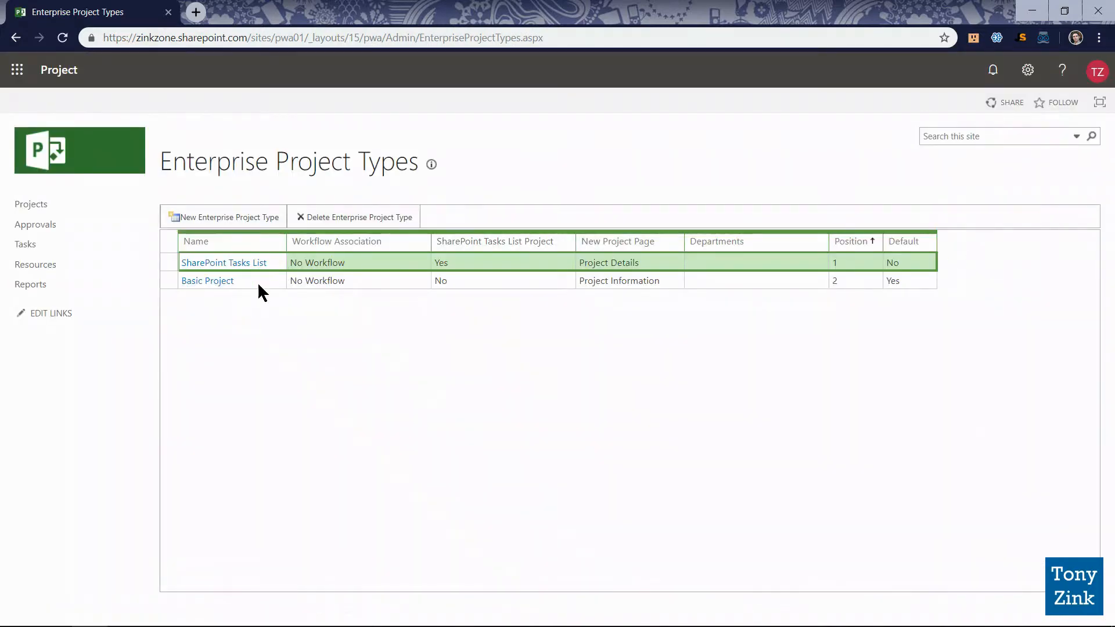
{"action": "left_click", "coordinate": [208, 280]}
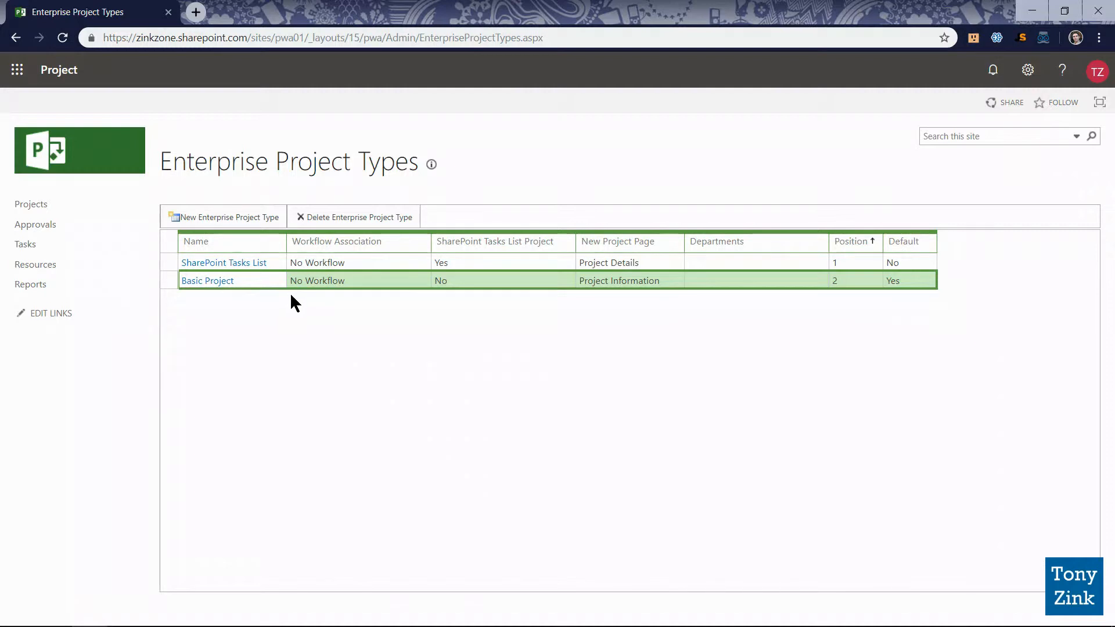
{"action": "mouse_move", "coordinate": [547, 302]}
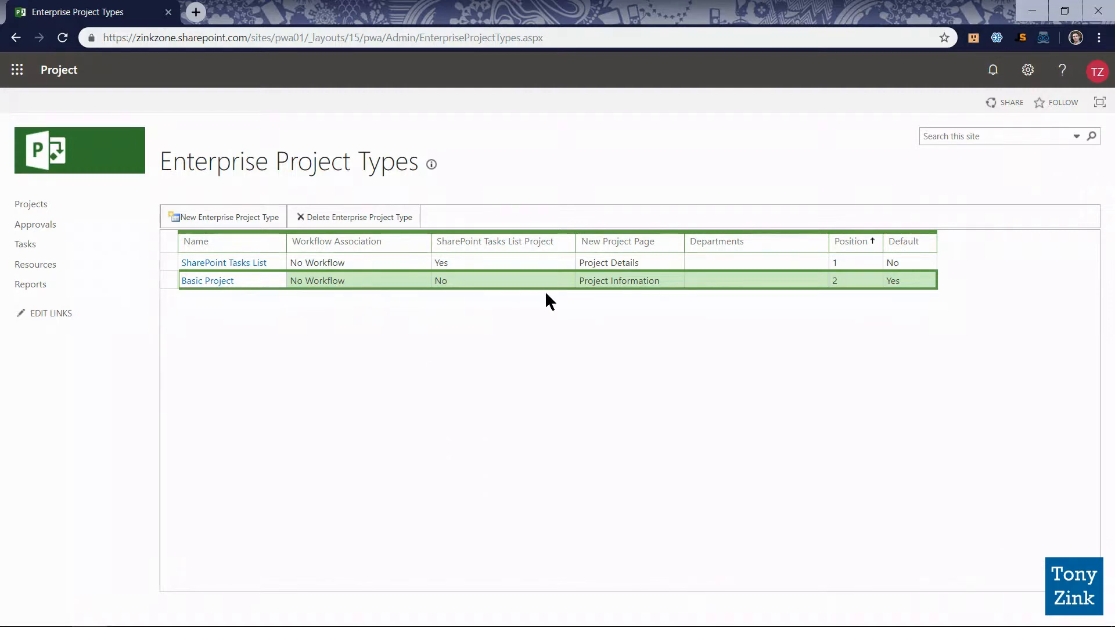
{"action": "mouse_move", "coordinate": [391, 288]}
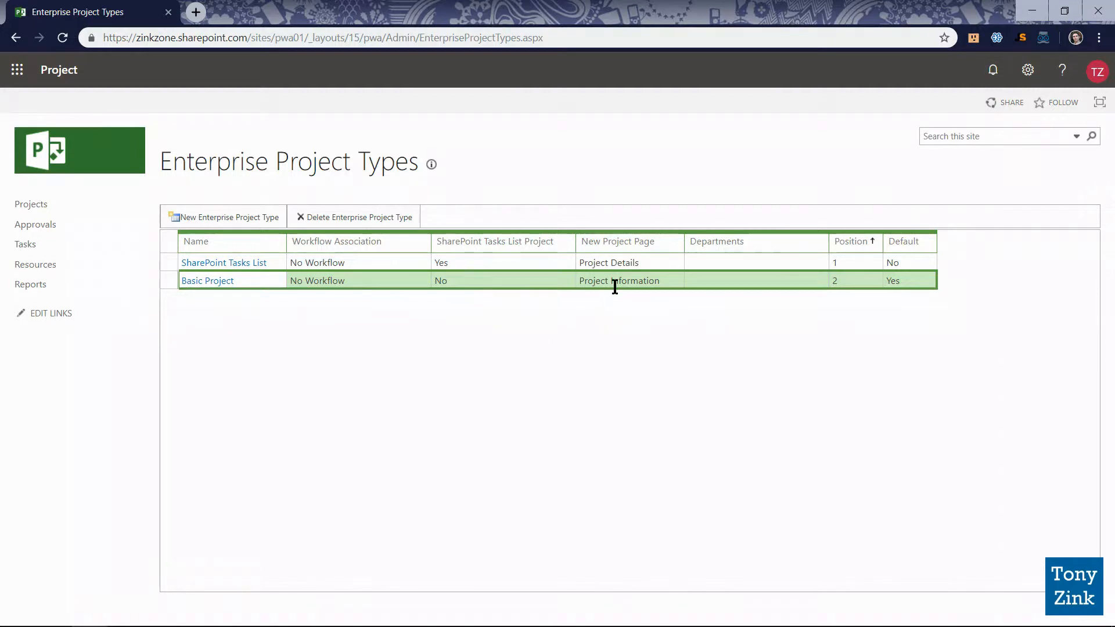
{"action": "mouse_move", "coordinate": [326, 281]}
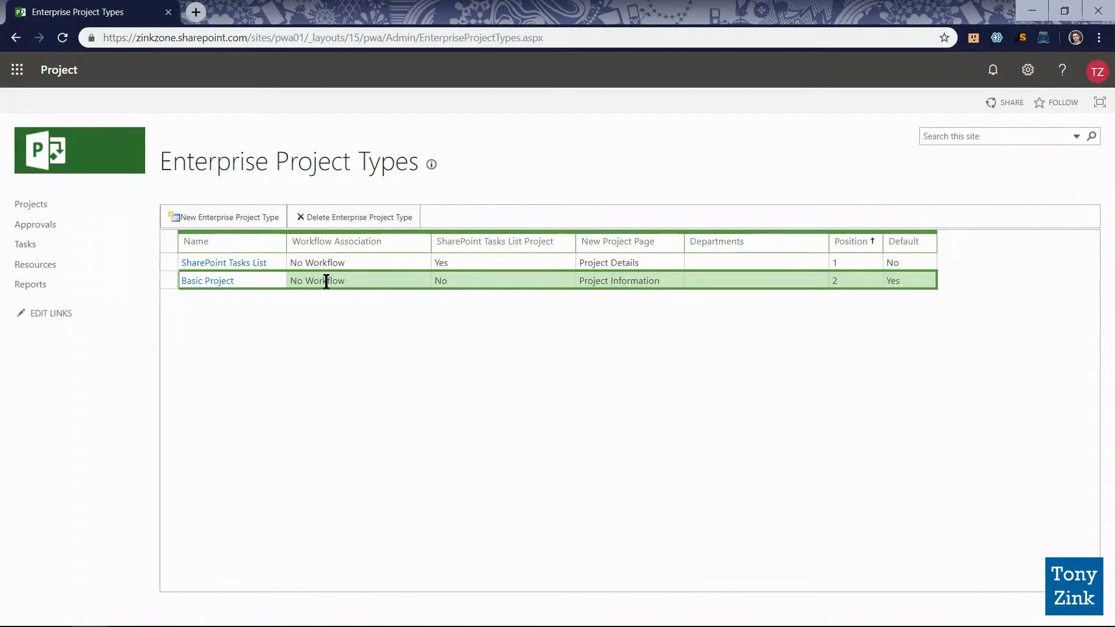
{"action": "mouse_move", "coordinate": [325, 297]}
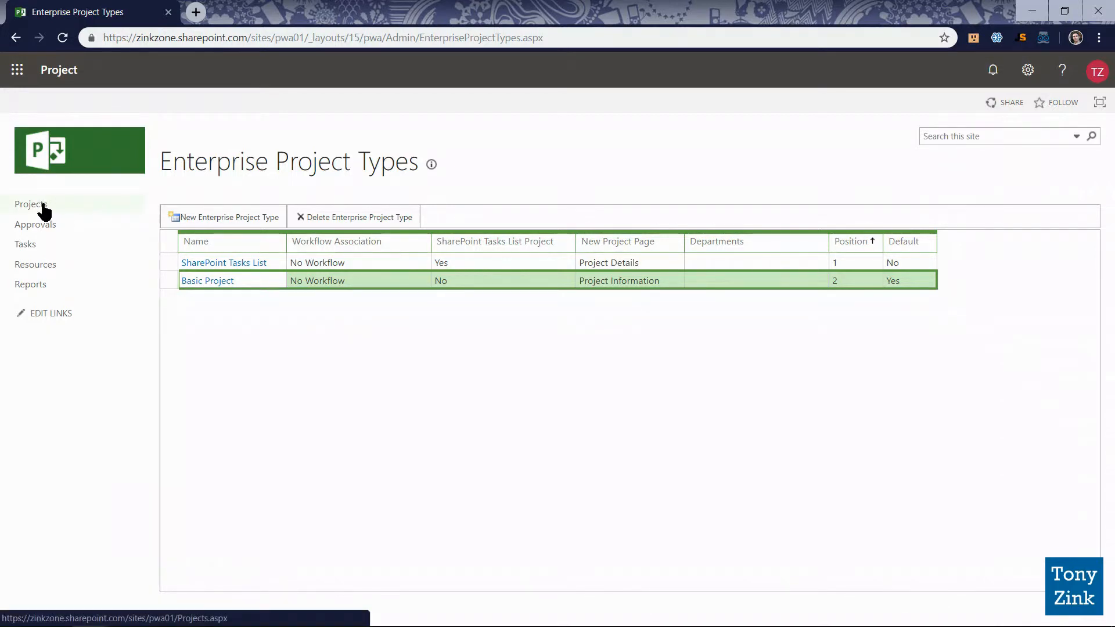
Step: From Project Center's Projects ribbon, show the New menu listing Basic Project
{"action": "left_click", "coordinate": [26, 205]}
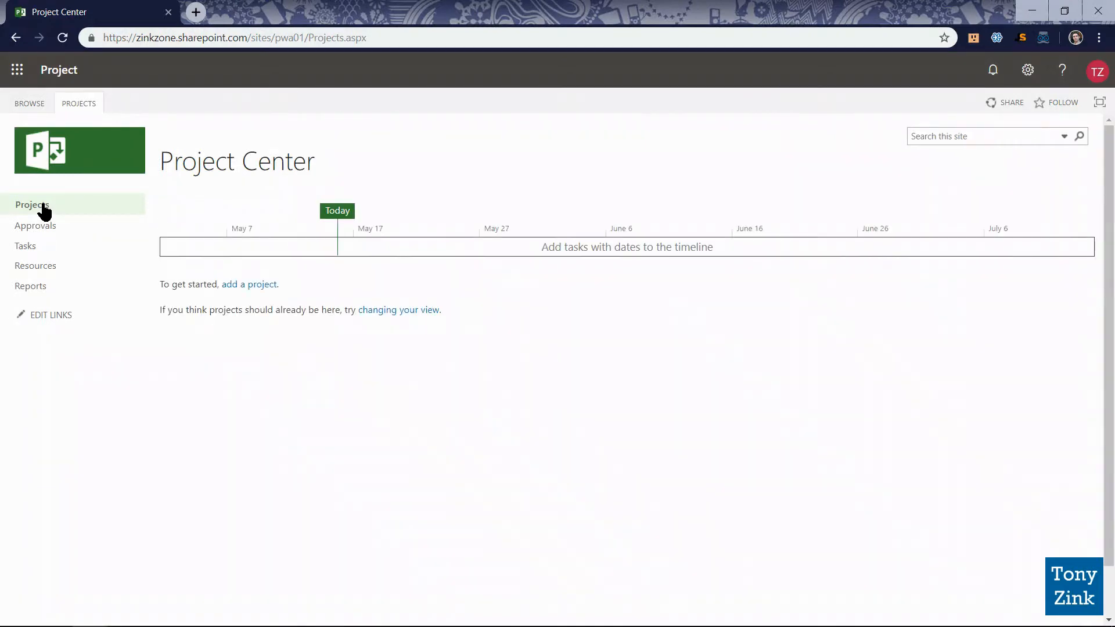
{"action": "left_click", "coordinate": [78, 102]}
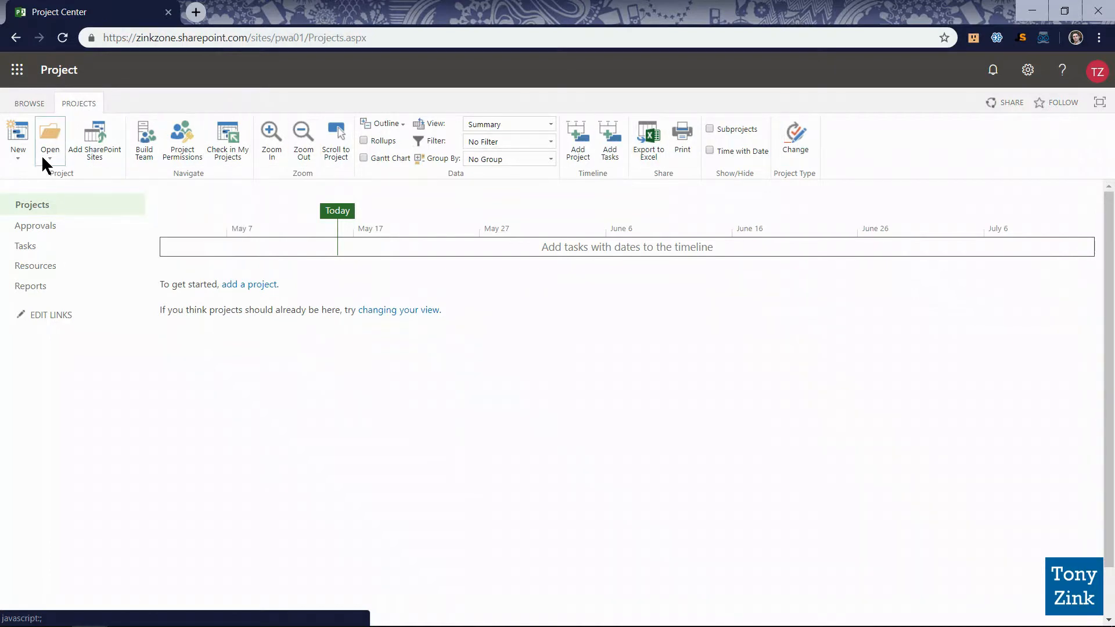
{"action": "left_click", "coordinate": [18, 137]}
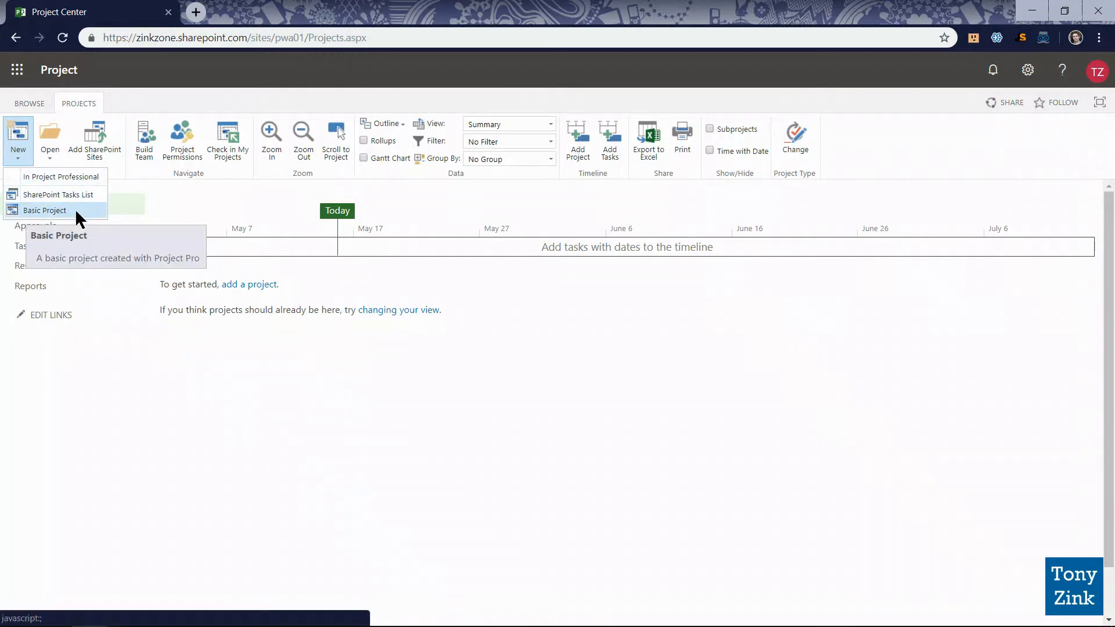
{"action": "mouse_move", "coordinate": [67, 217]}
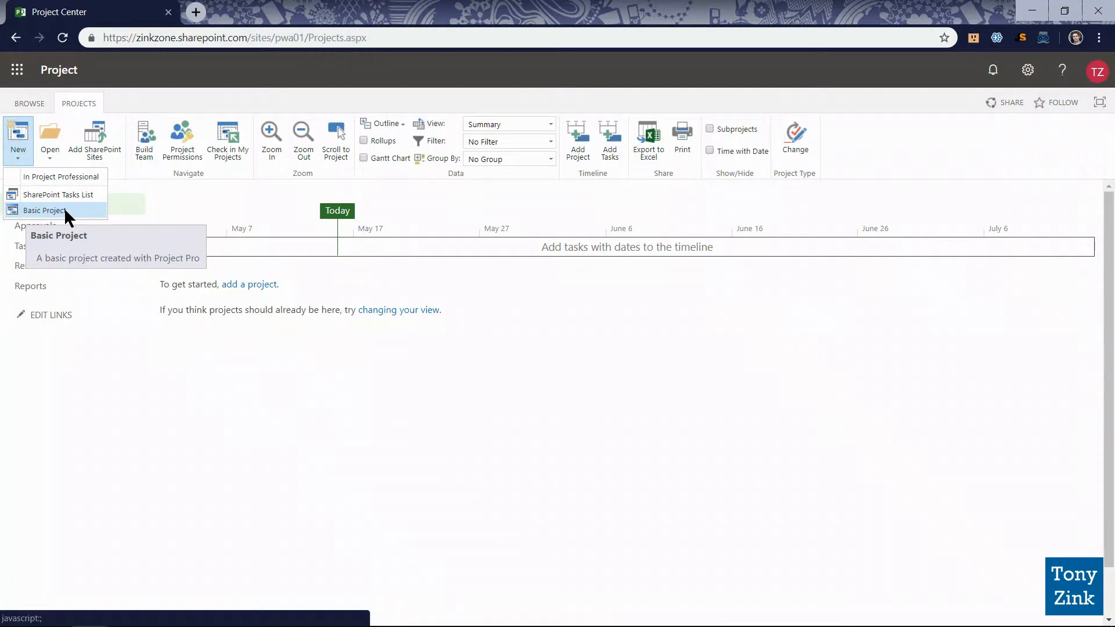
{"action": "mouse_move", "coordinate": [70, 216]}
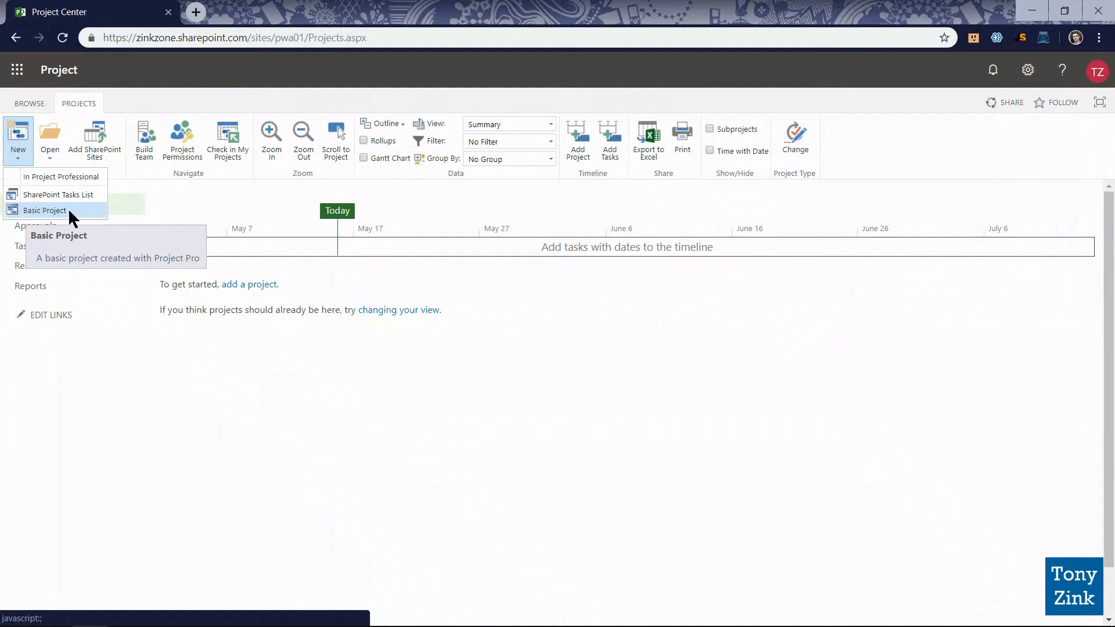
{"action": "mouse_move", "coordinate": [72, 217]}
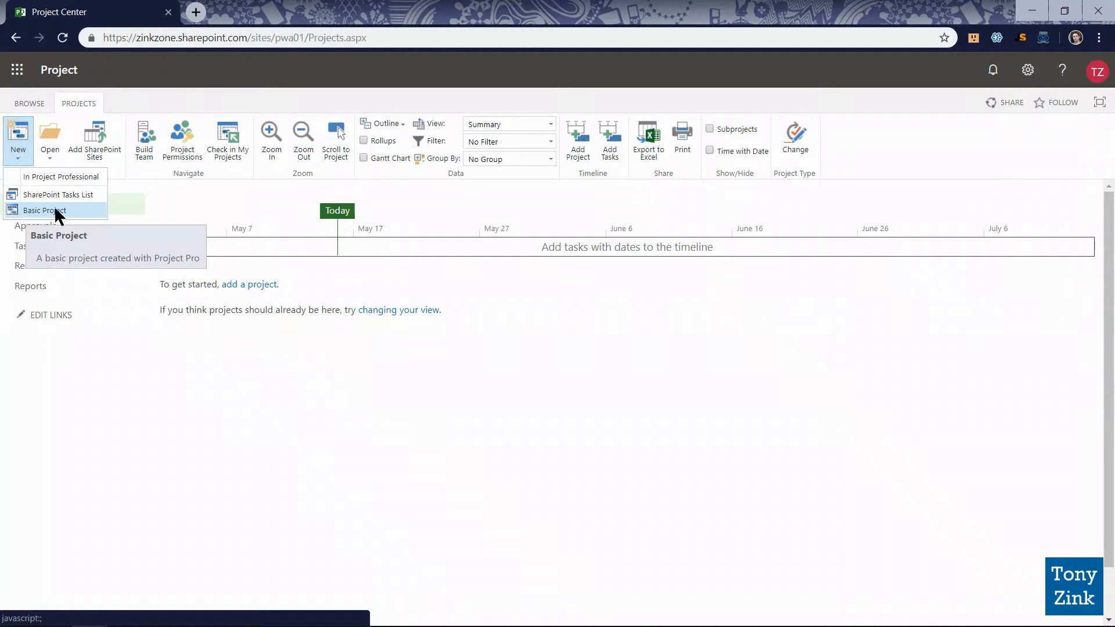
{"action": "mouse_move", "coordinate": [71, 218]}
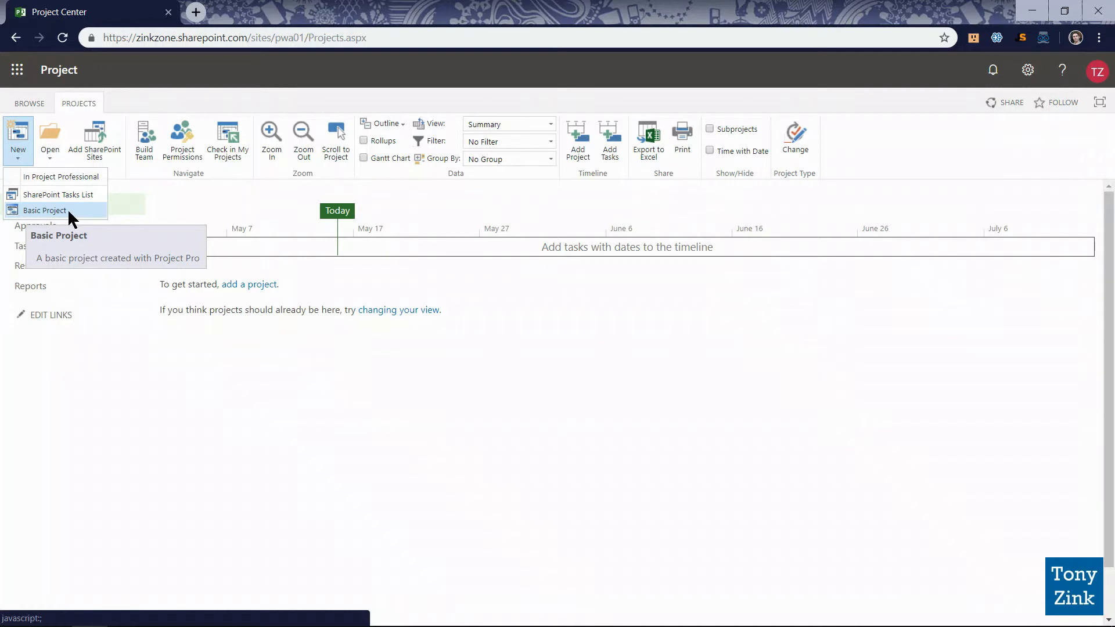
{"action": "mouse_move", "coordinate": [77, 221]}
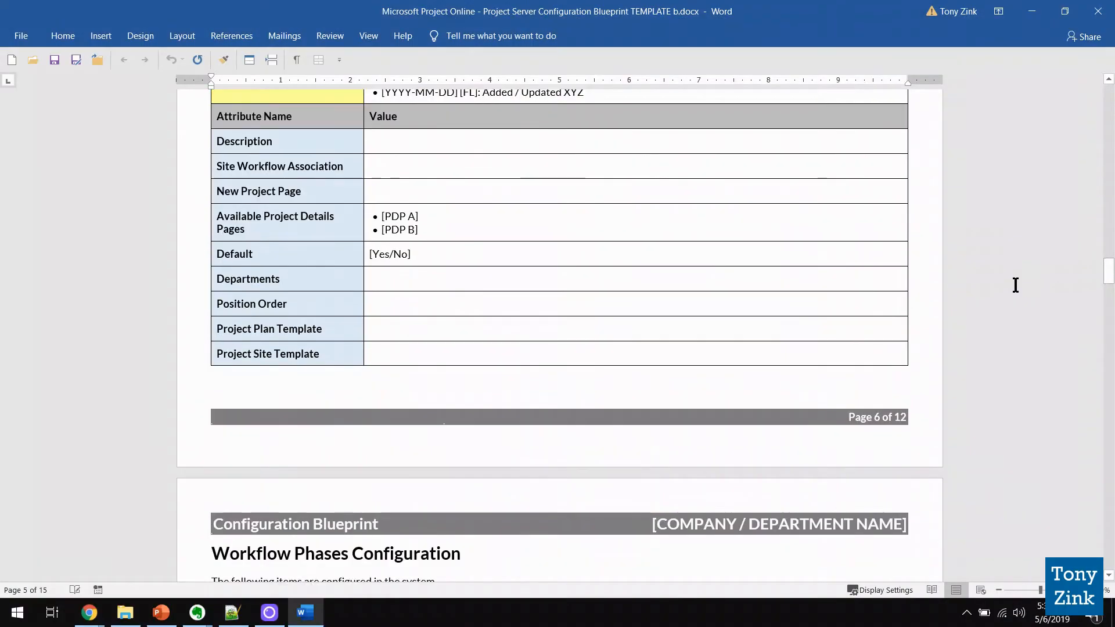
Step: Scroll the Word blueprint template down to the Project Schedule Templates table
{"action": "scroll", "scroll_direction": "down", "scroll_amount": 3}
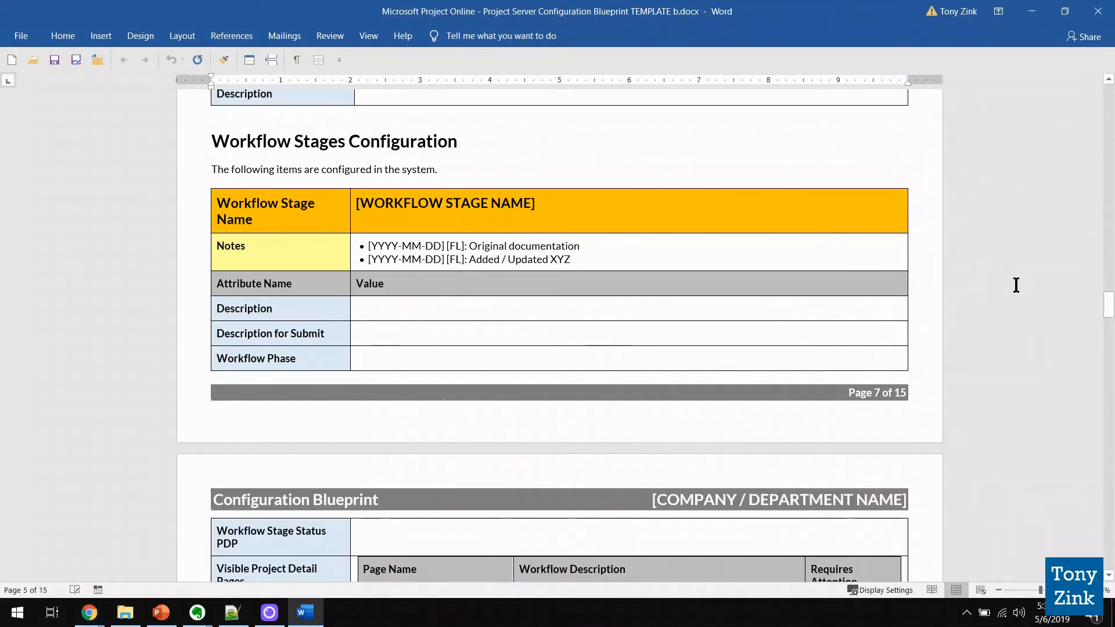
{"action": "scroll", "scroll_direction": "down", "scroll_amount": 3}
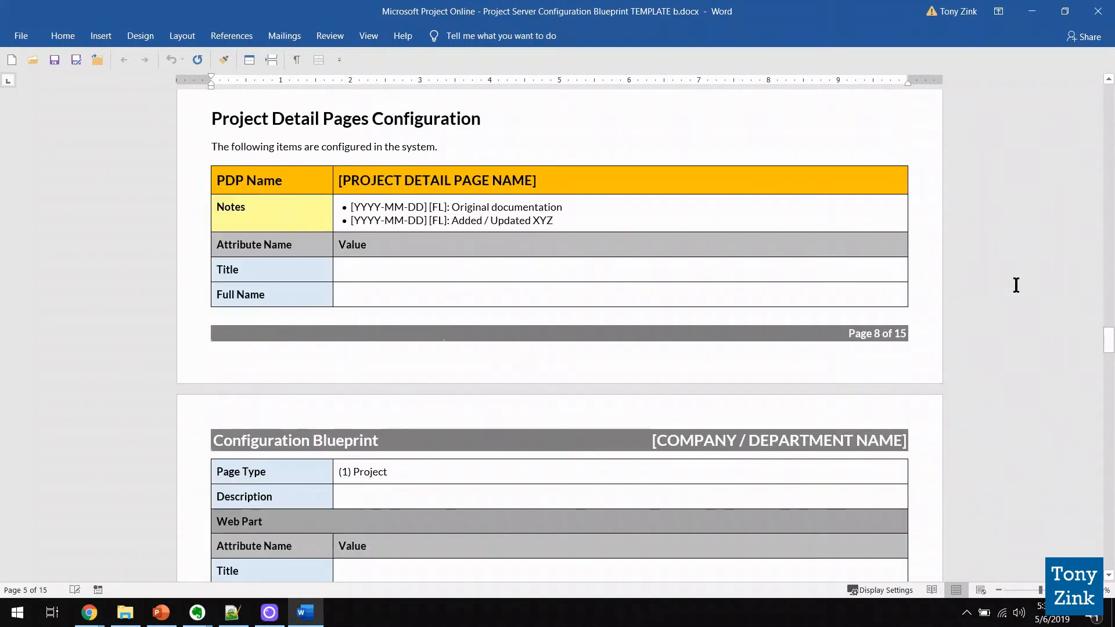
{"action": "scroll", "scroll_direction": "down", "scroll_amount": 3}
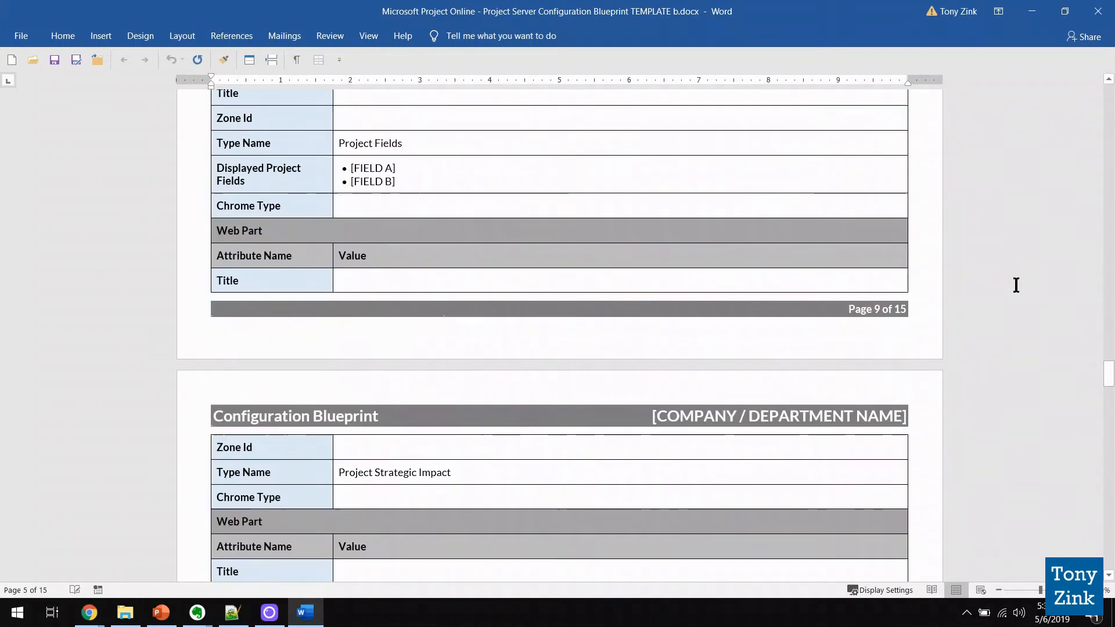
{"action": "scroll", "scroll_direction": "down", "scroll_amount": 3}
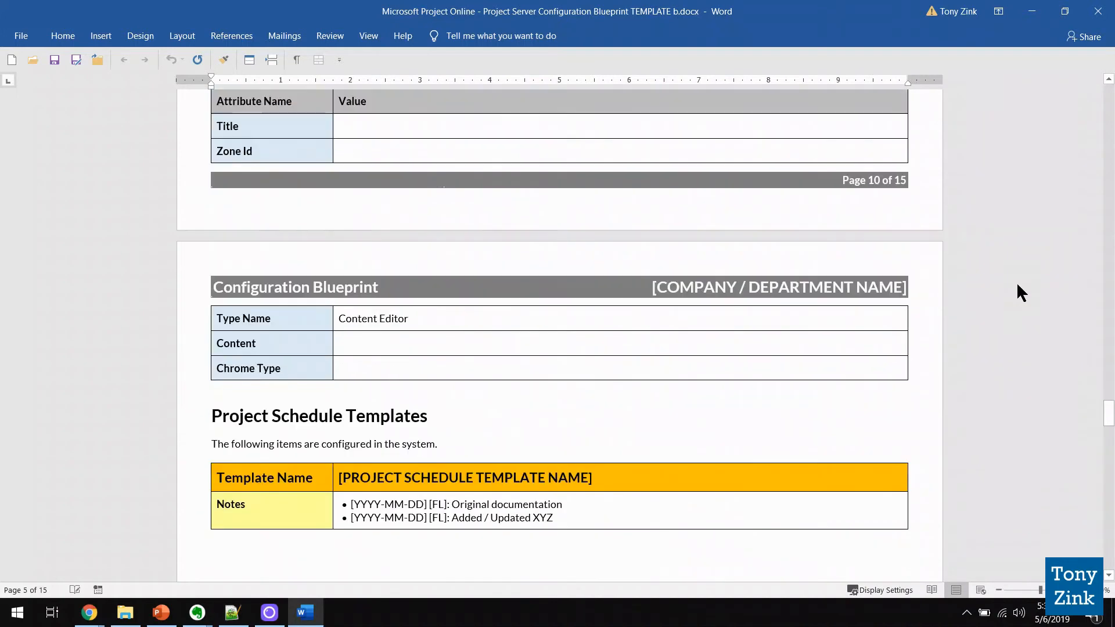
{"action": "scroll", "scroll_direction": "down", "scroll_amount": 3}
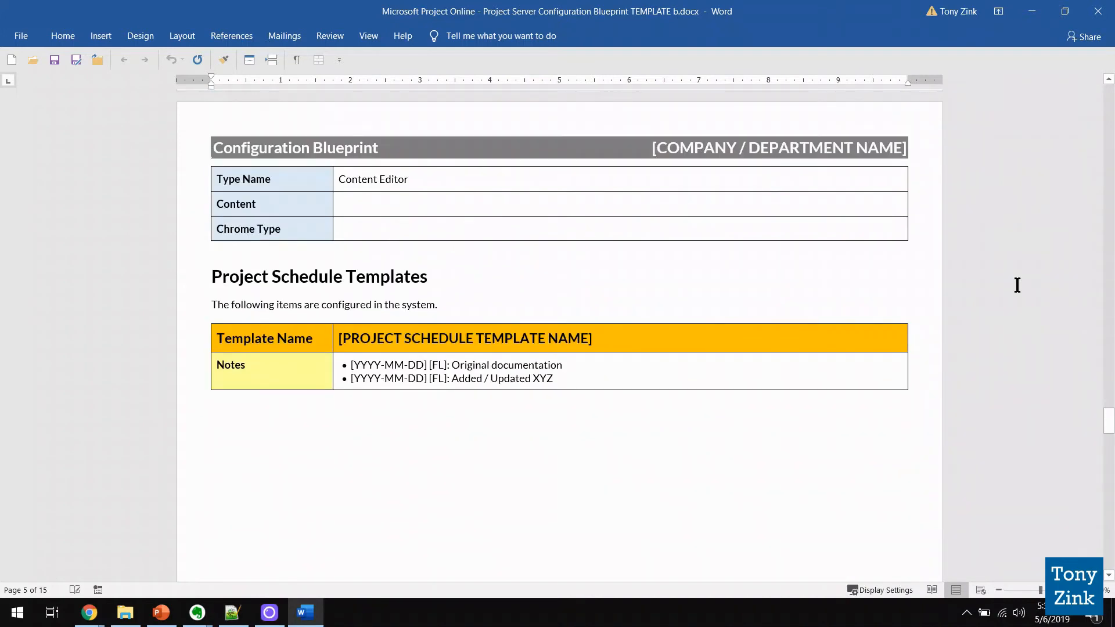